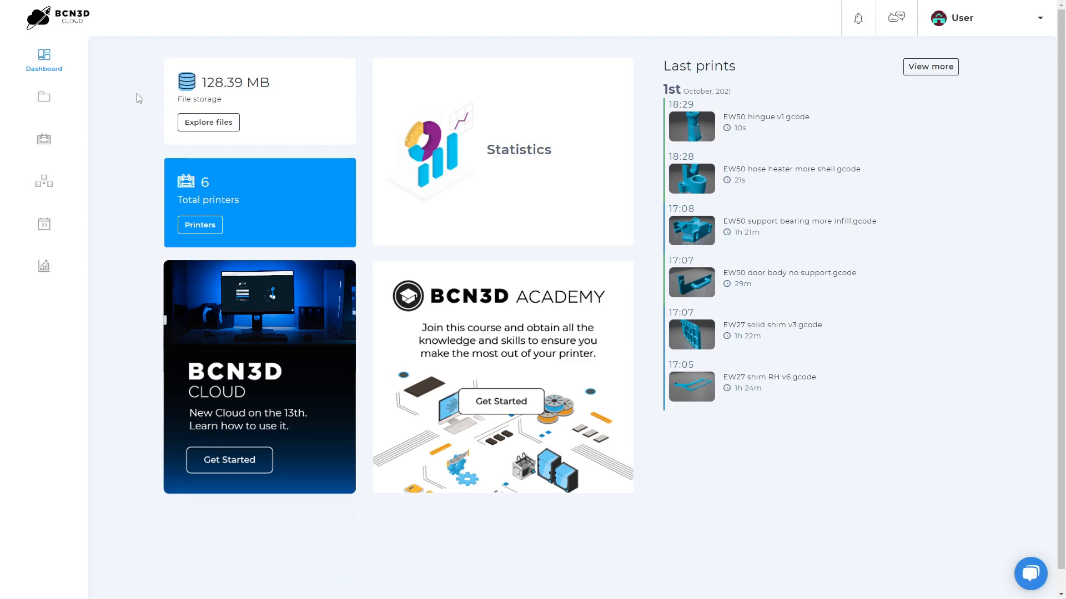
mouse_move(278, 119)
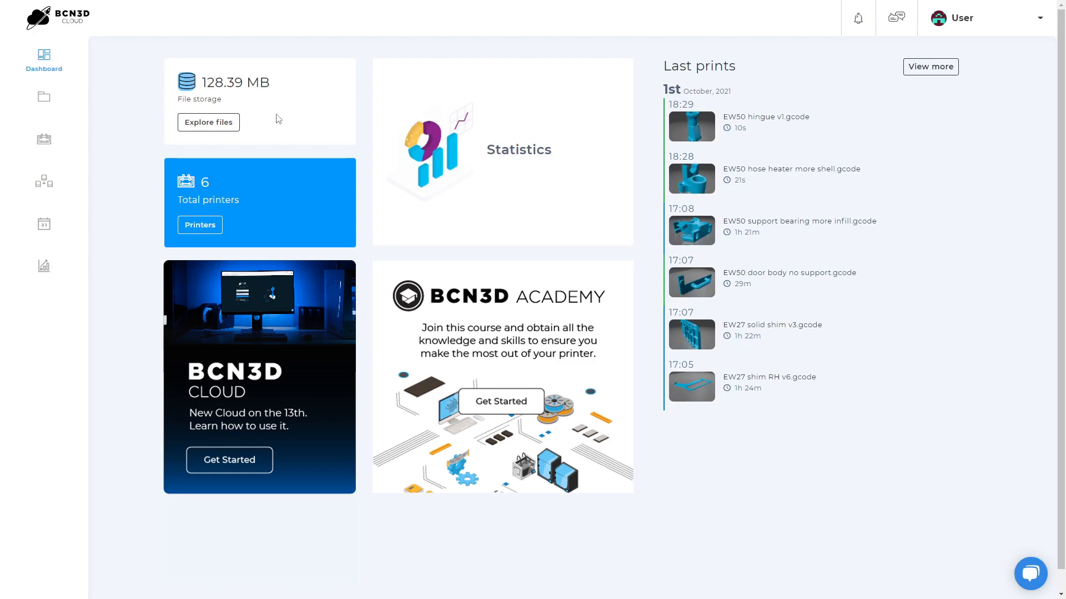
mouse_move(272, 205)
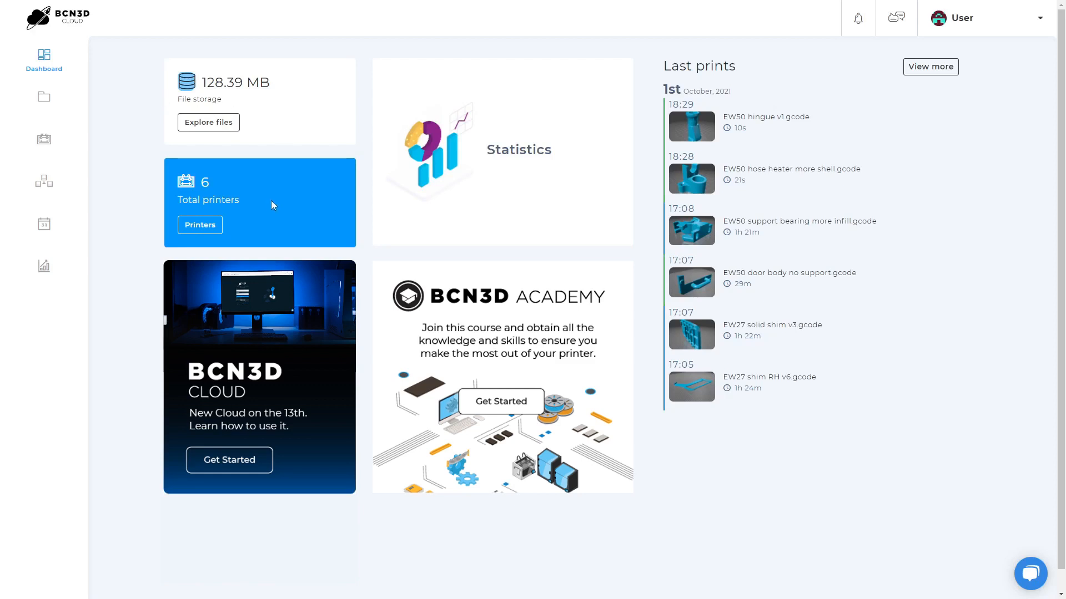
mouse_move(372, 212)
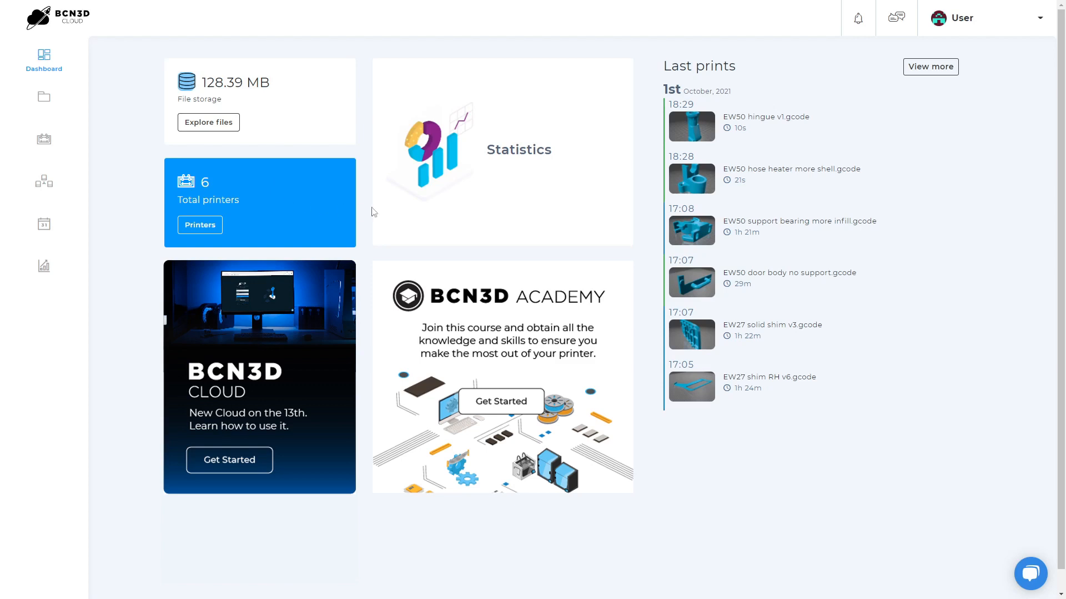
mouse_move(595, 208)
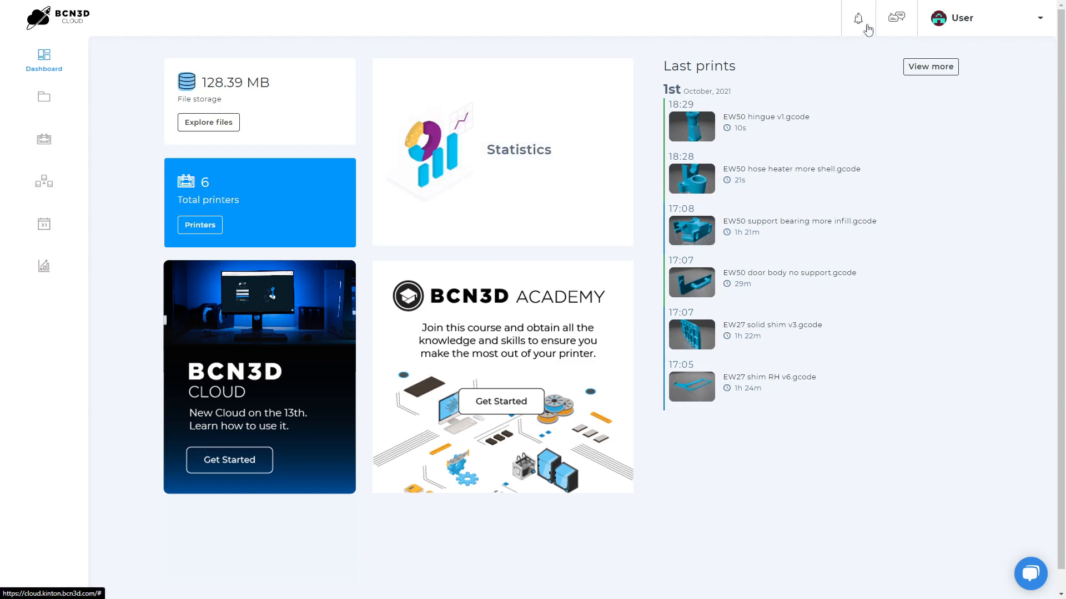
mouse_move(903, 33)
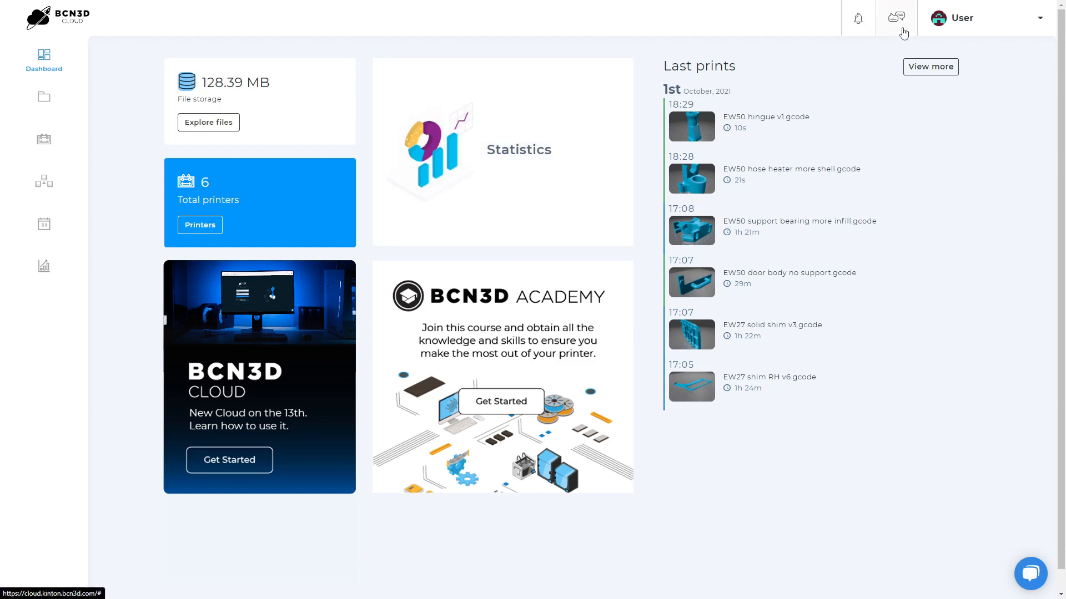
Check the help links and account options, then open the Design Library.
left_click(895, 18)
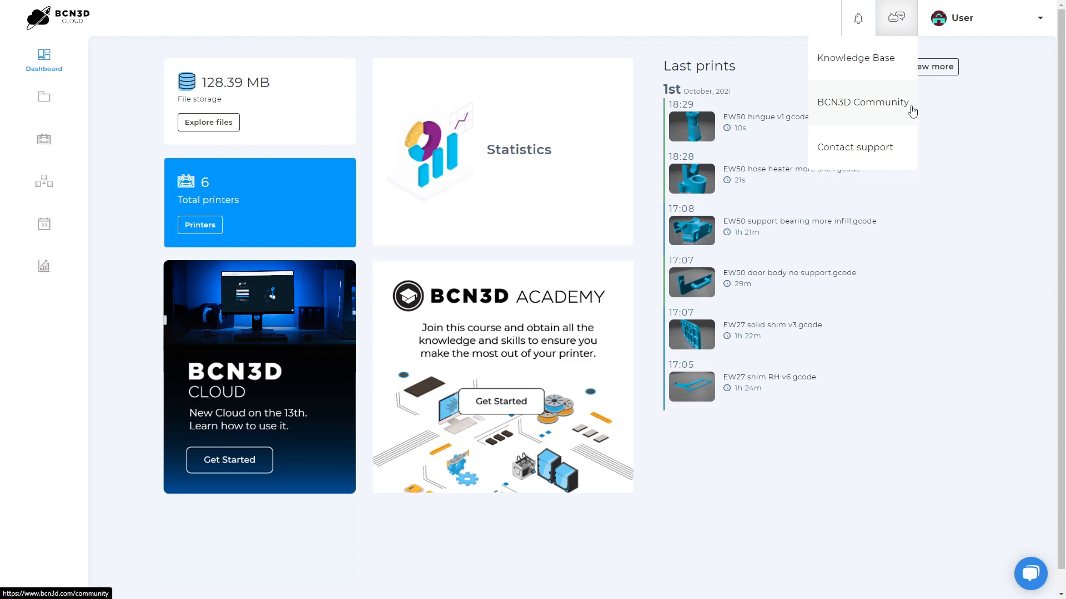
mouse_move(904, 151)
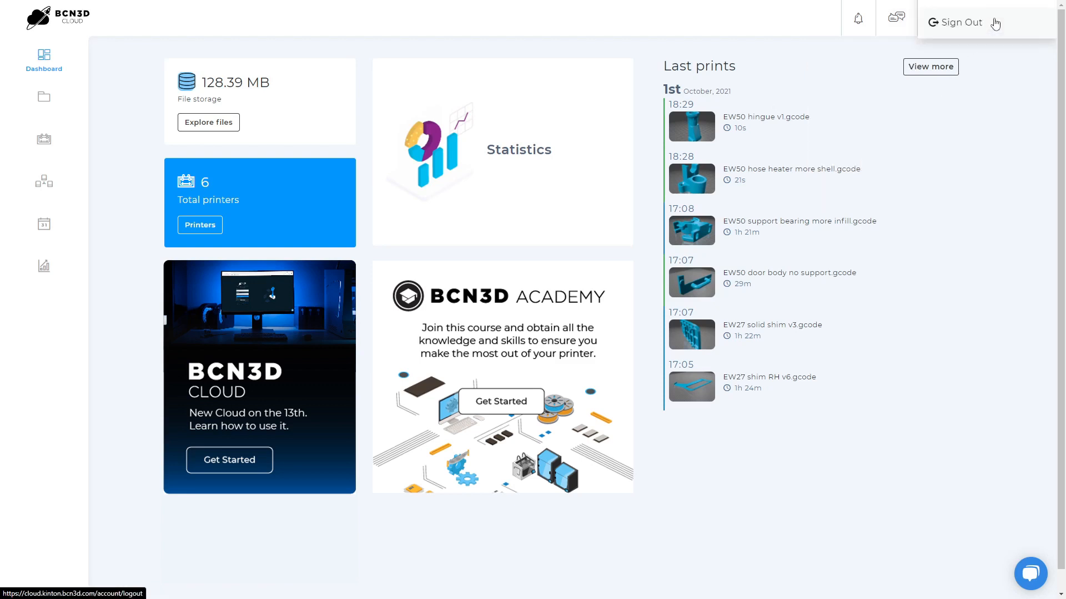
left_click(986, 18)
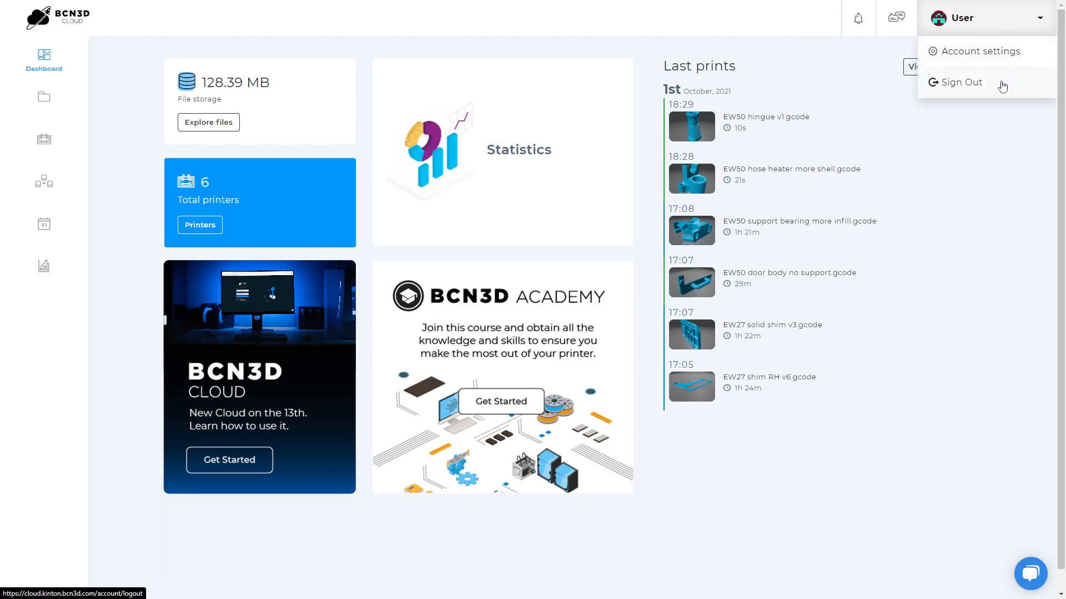
left_click(986, 18)
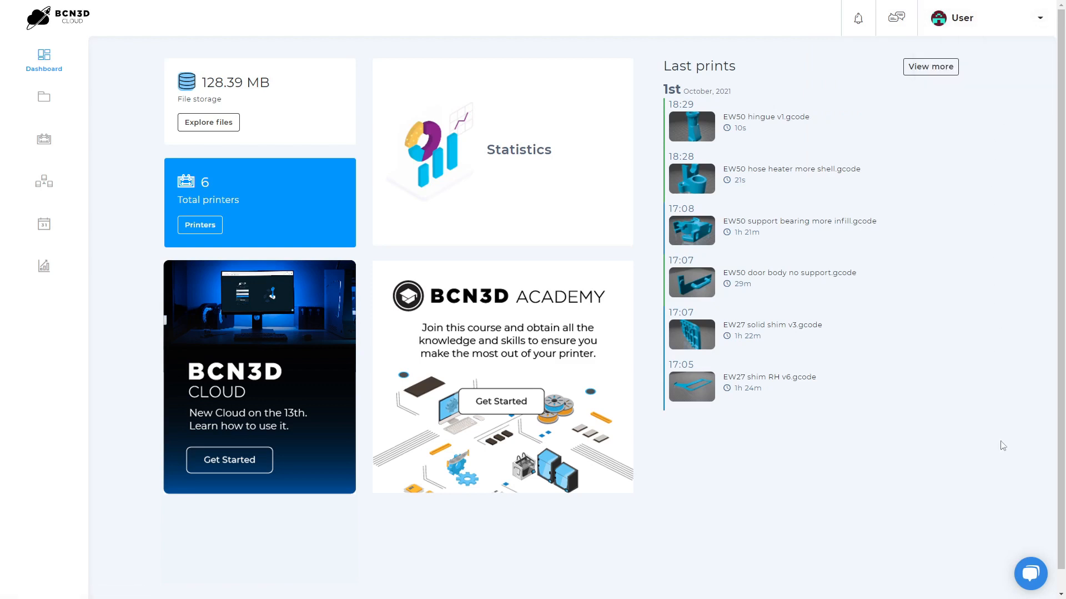
left_click(1030, 573)
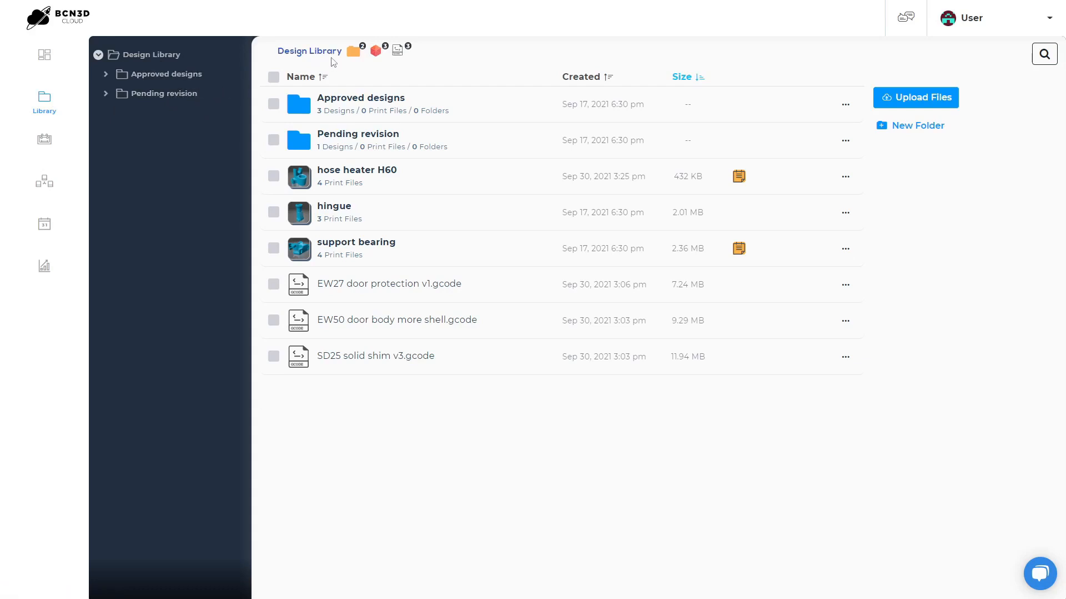
mouse_move(353, 51)
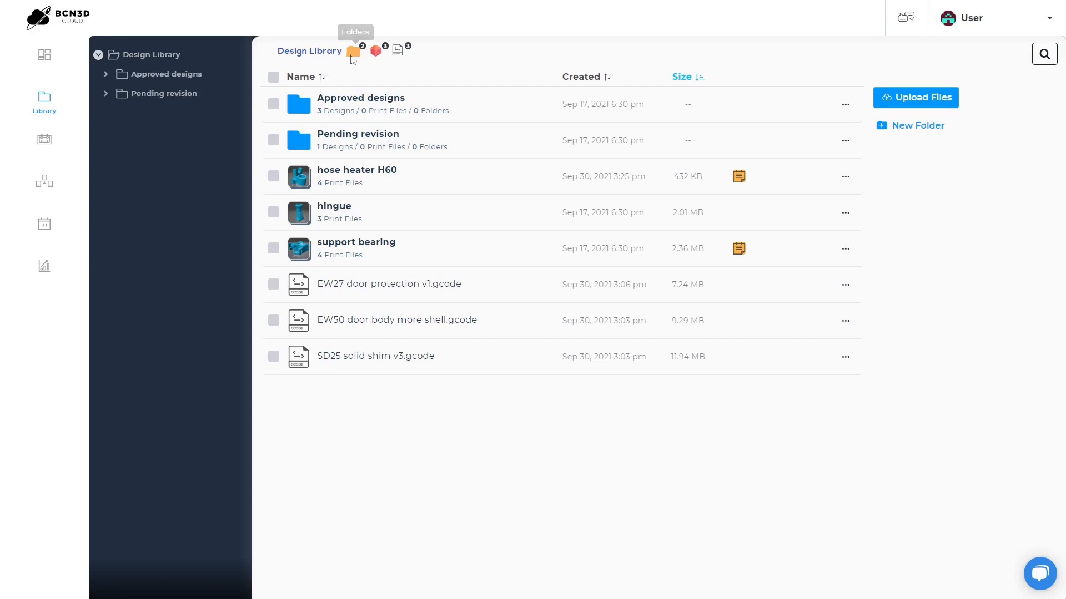
mouse_move(378, 48)
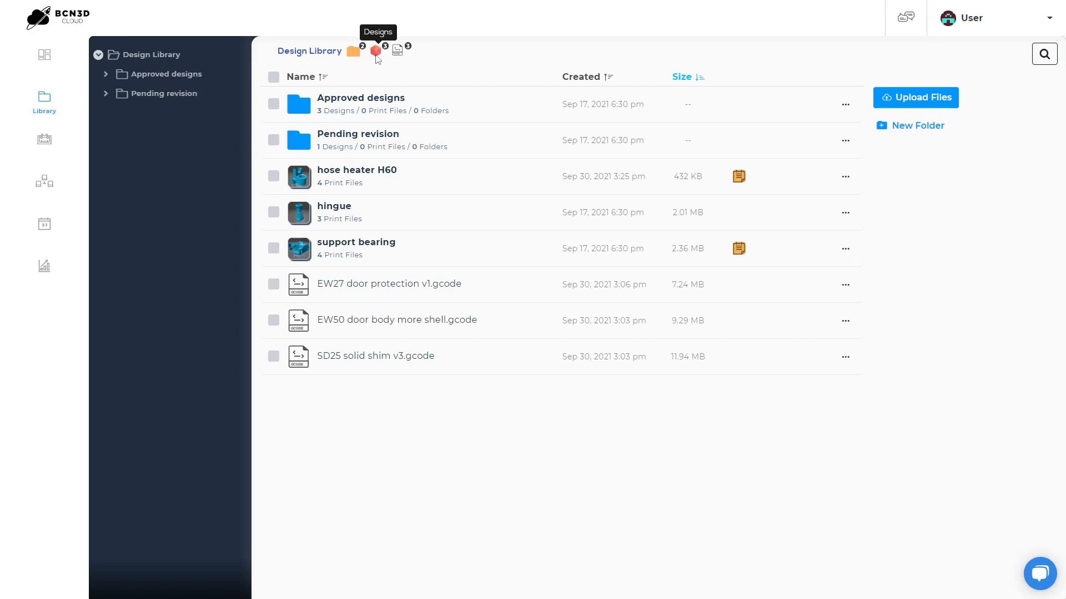
mouse_move(396, 49)
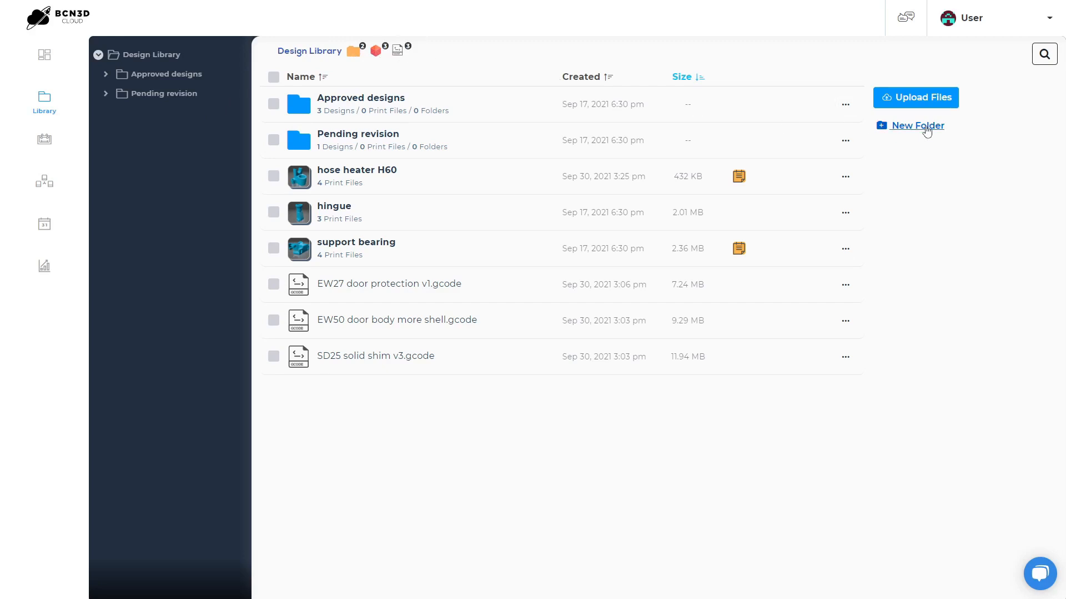
Create a folder named 'New Folder' in the Design Library.
left_click(915, 124)
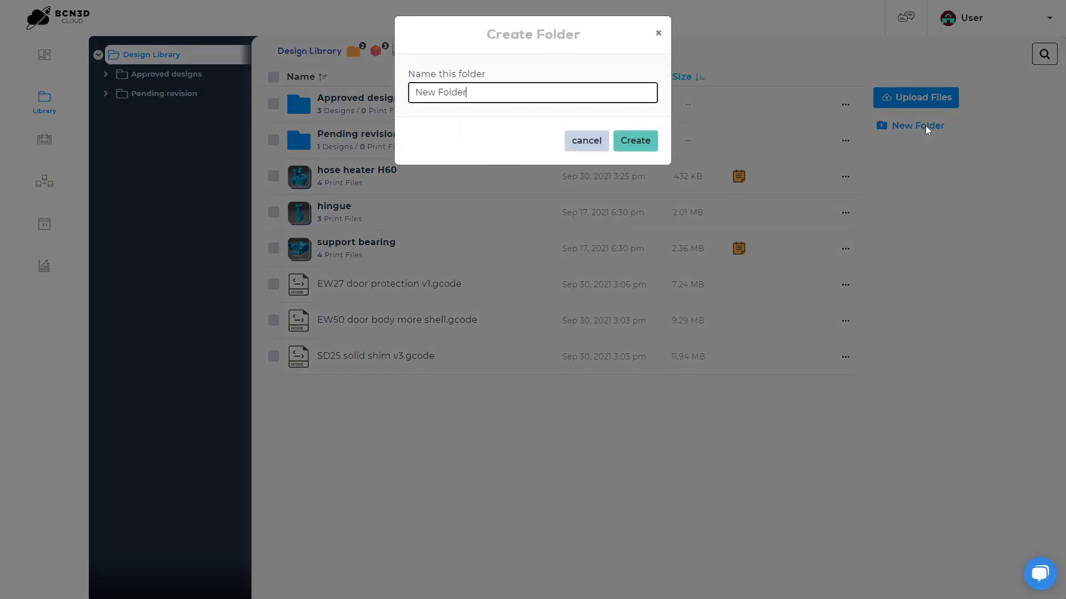
left_click(634, 141)
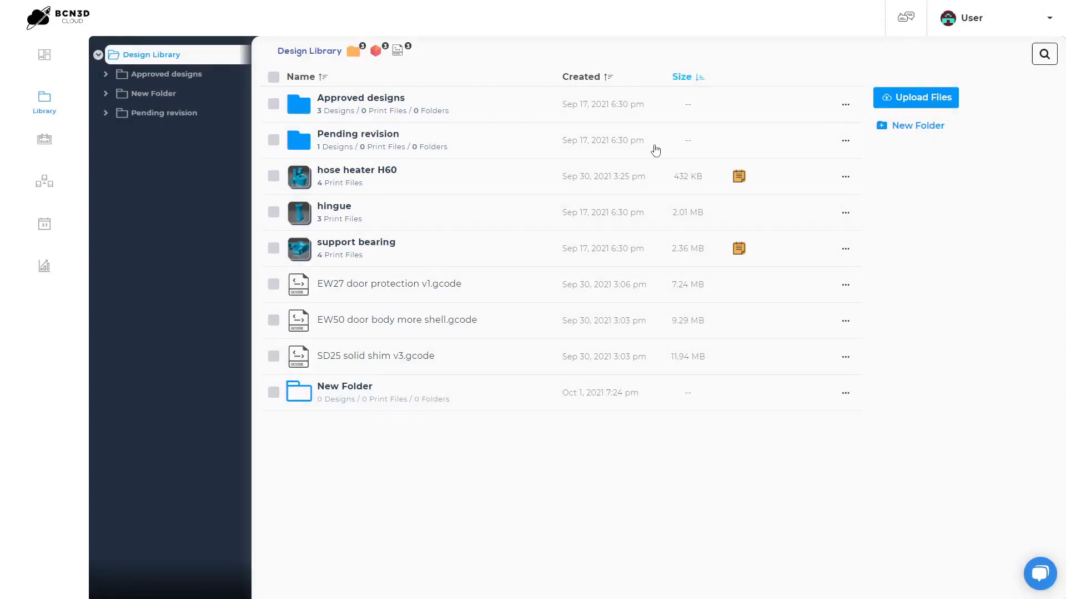
mouse_move(845, 141)
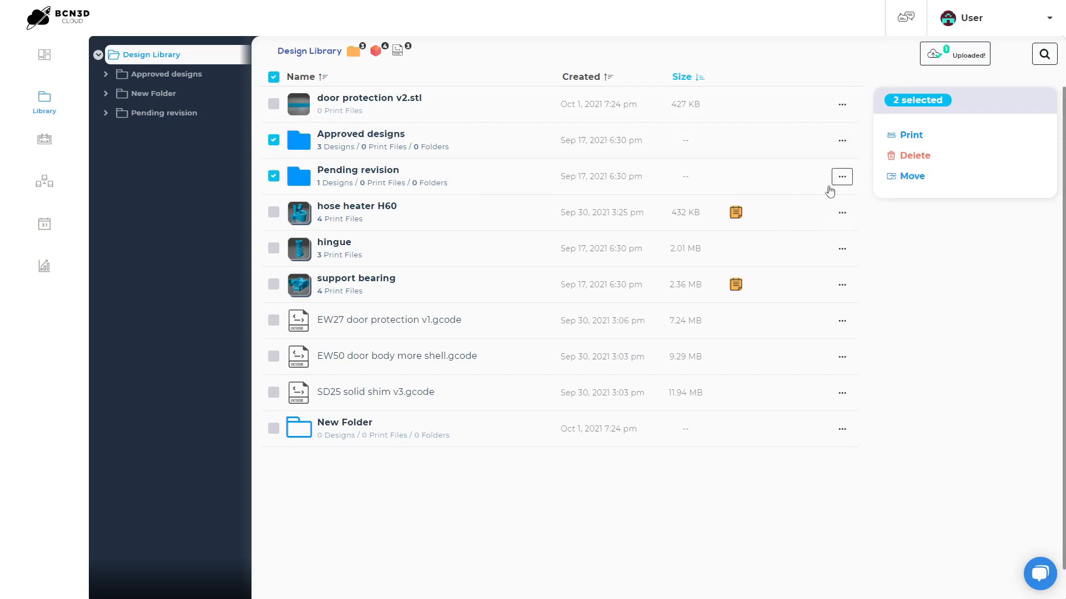
mouse_move(809, 161)
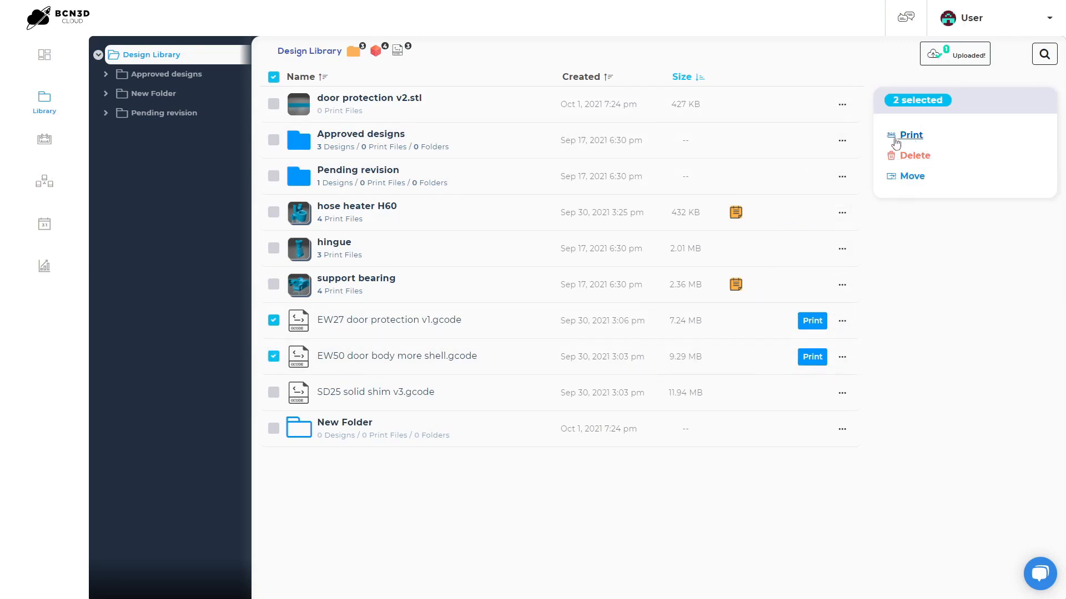
Show hose heater H60's print files and open the actions menu for EW50 hose heater v1.gcode.
left_click(356, 212)
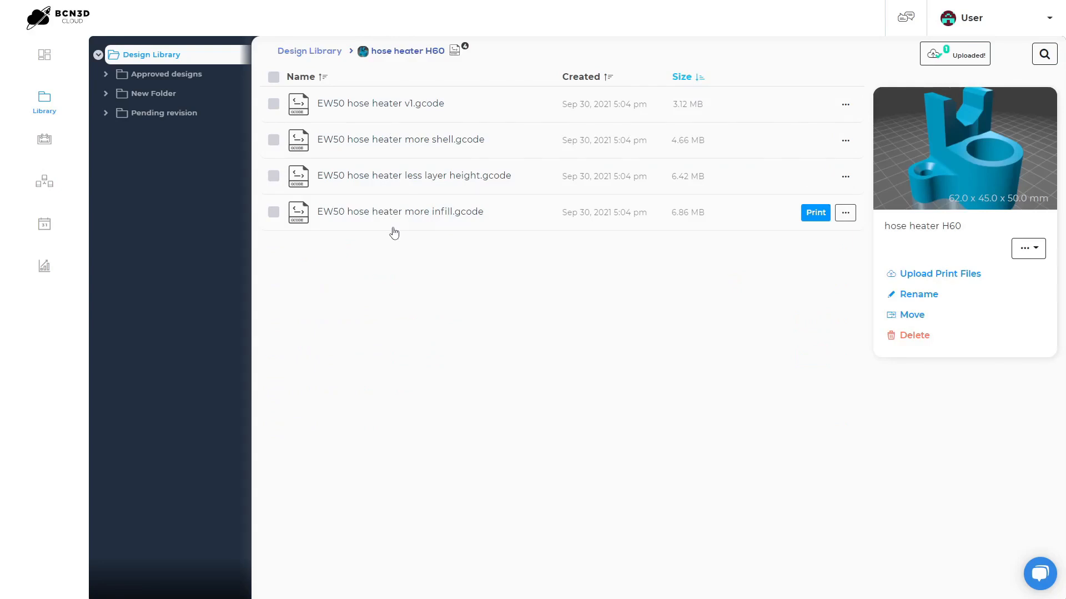
left_click(310, 50)
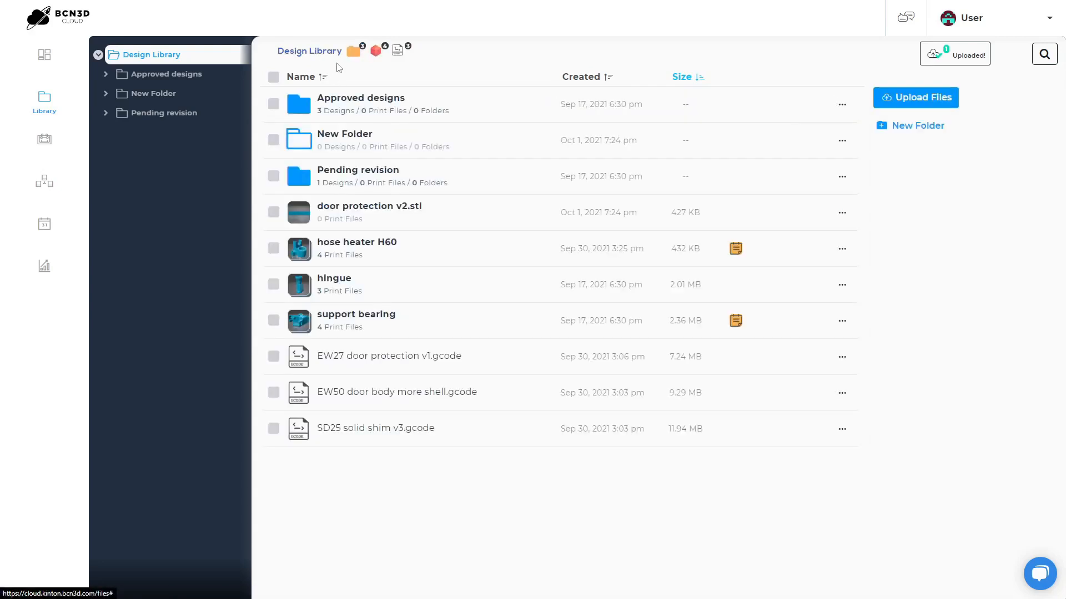
mouse_move(447, 263)
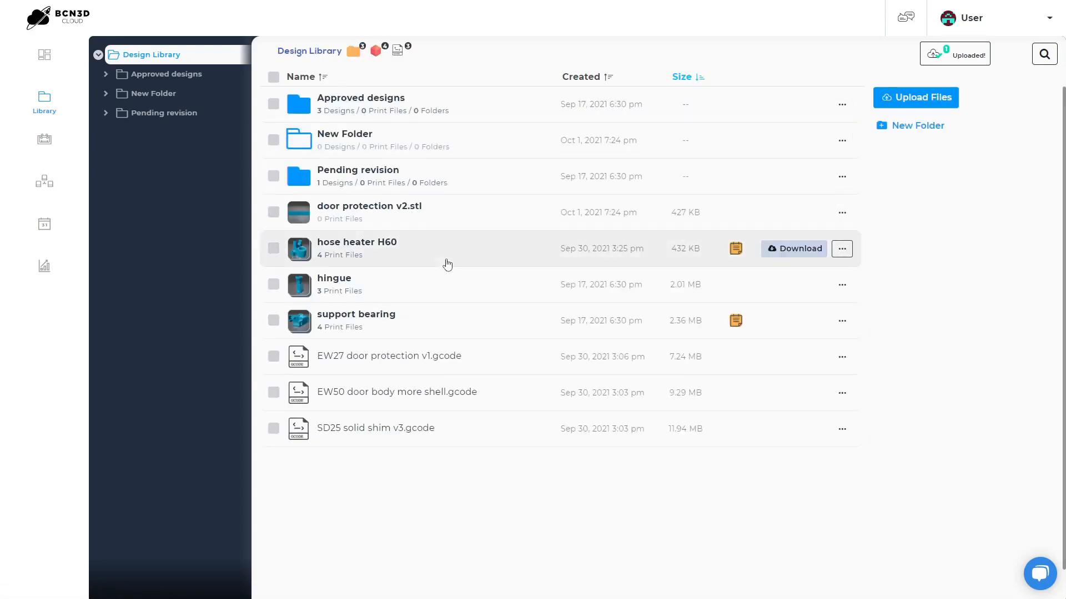
left_click(357, 249)
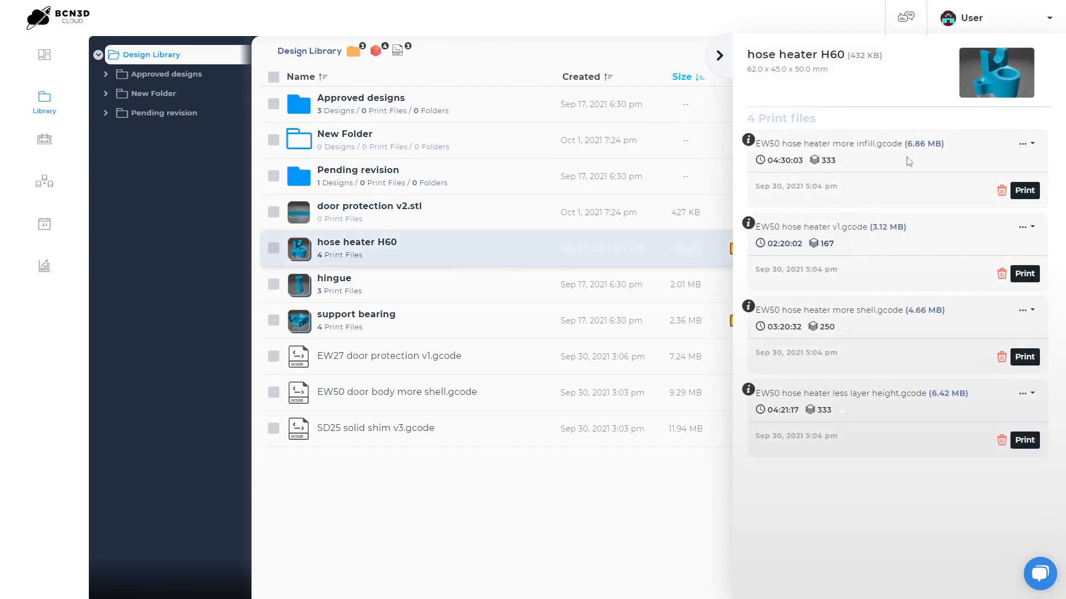
mouse_move(902, 446)
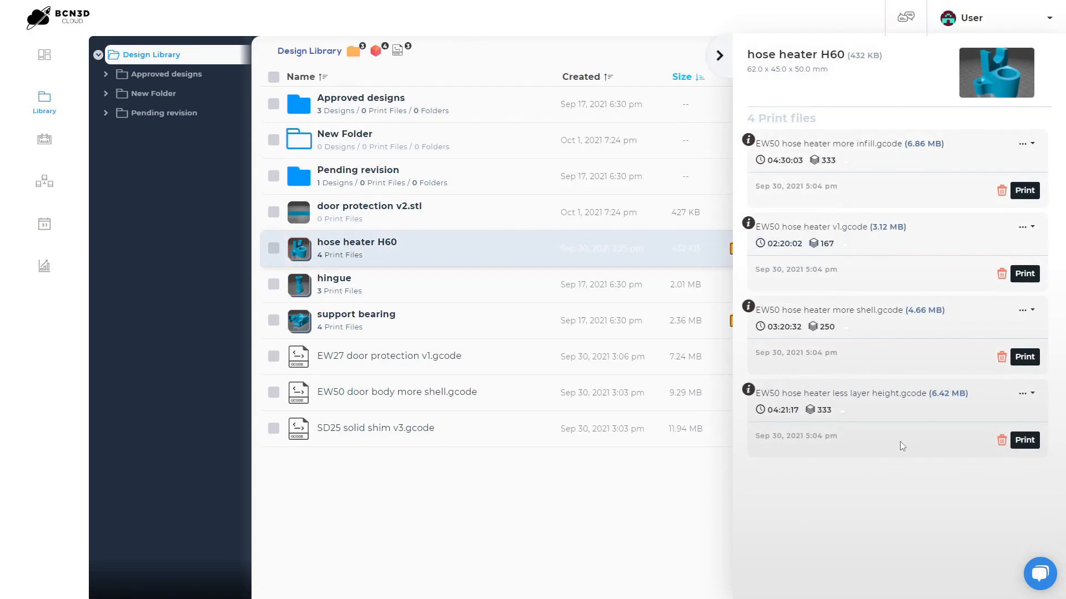
mouse_move(1026, 274)
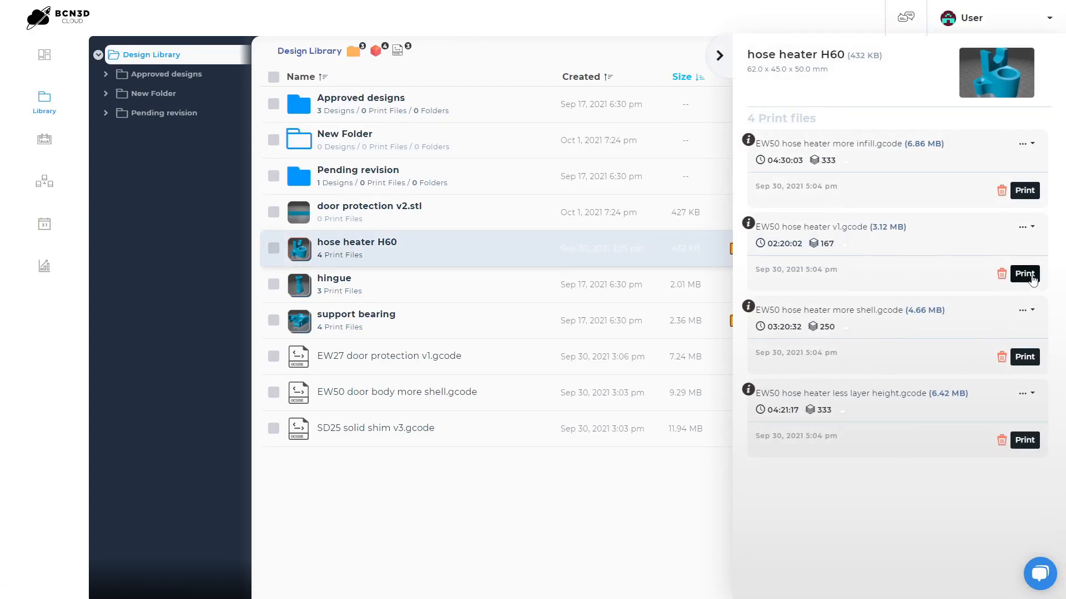
mouse_move(747, 224)
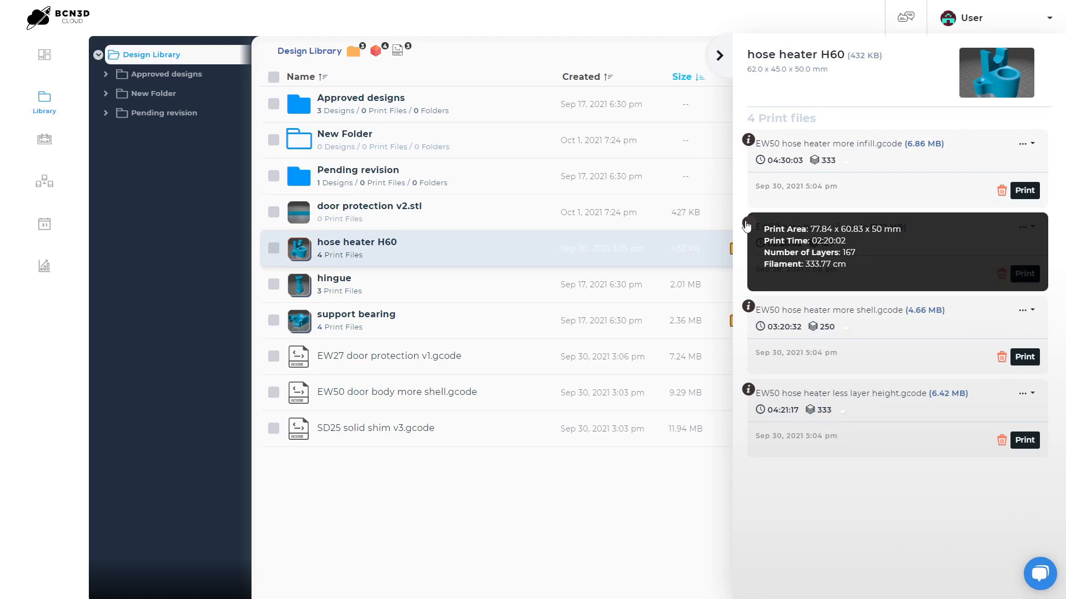
left_click(1042, 227)
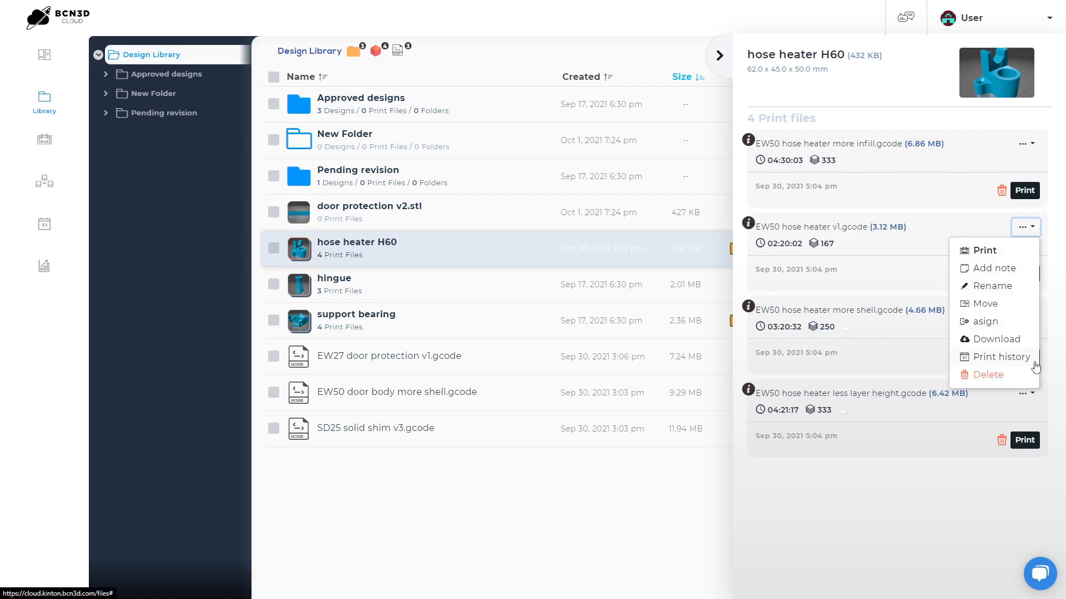
mouse_move(91, 173)
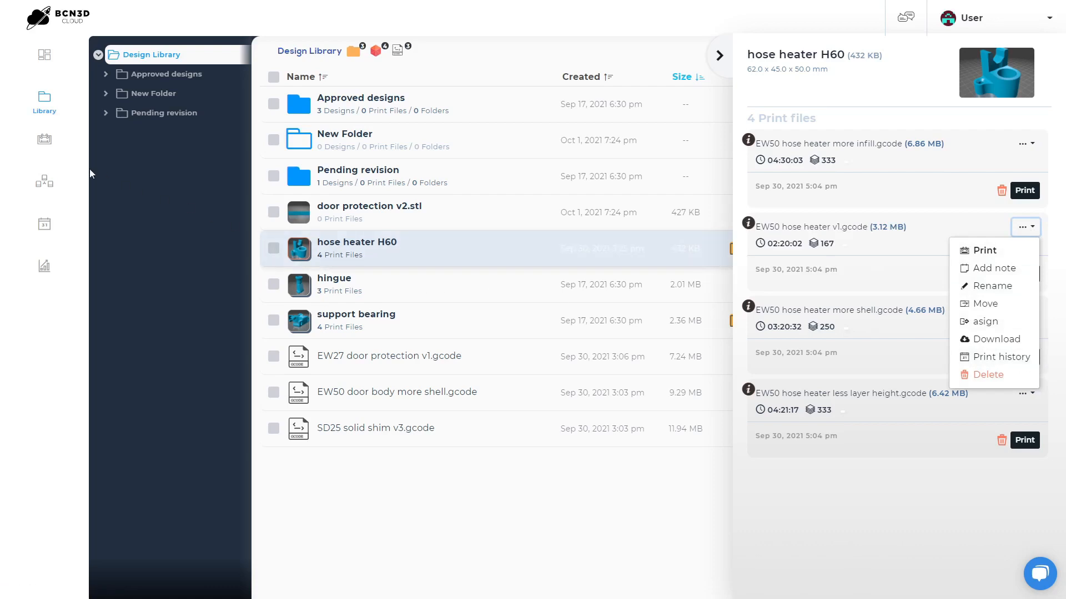
Open Printers, include offline devices, and dismiss the Enable notifications popup.
left_click(44, 139)
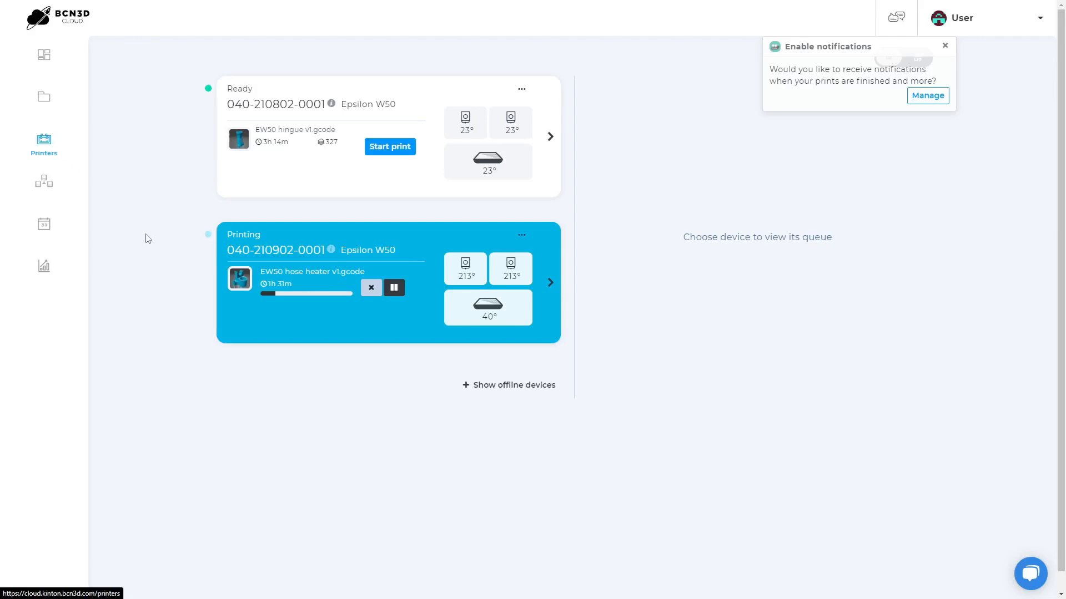
left_click(509, 385)
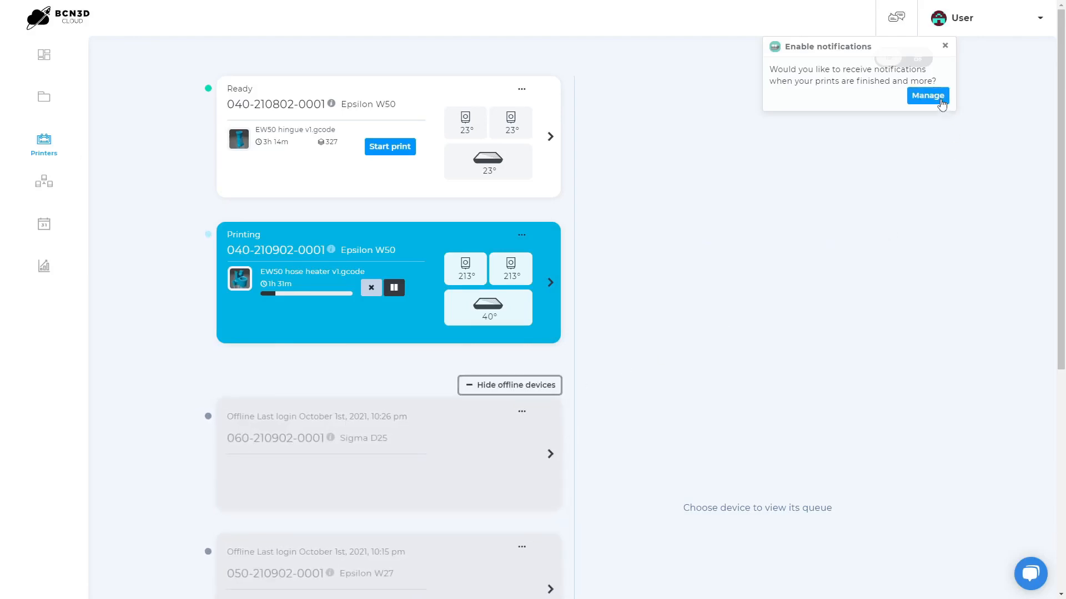
left_click(944, 45)
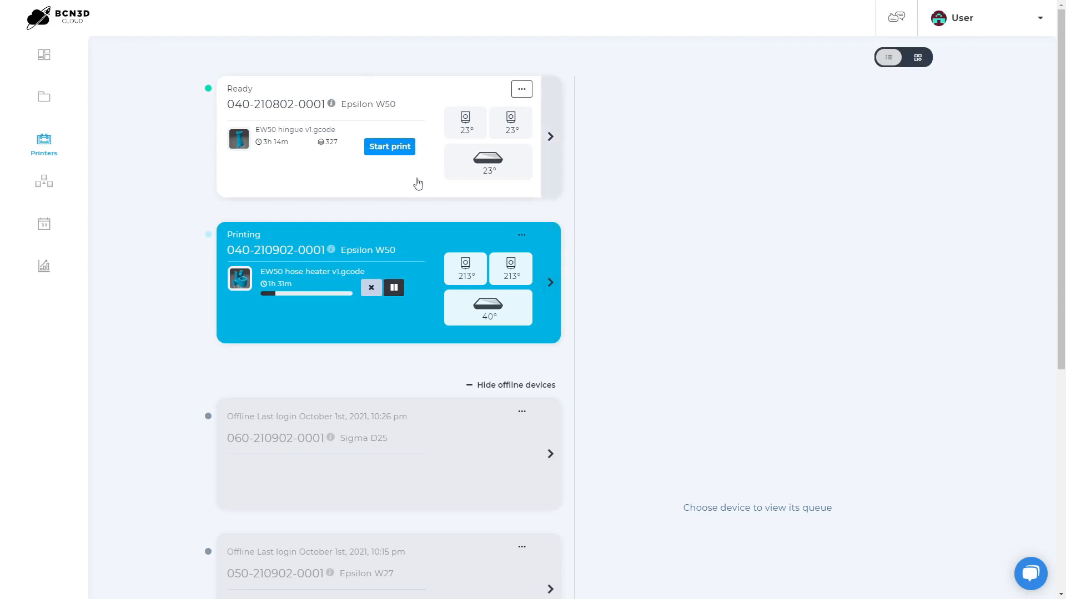
Put hose heater less layer height first in the Ready printer's queue, check Finished, use grid view.
left_click(550, 137)
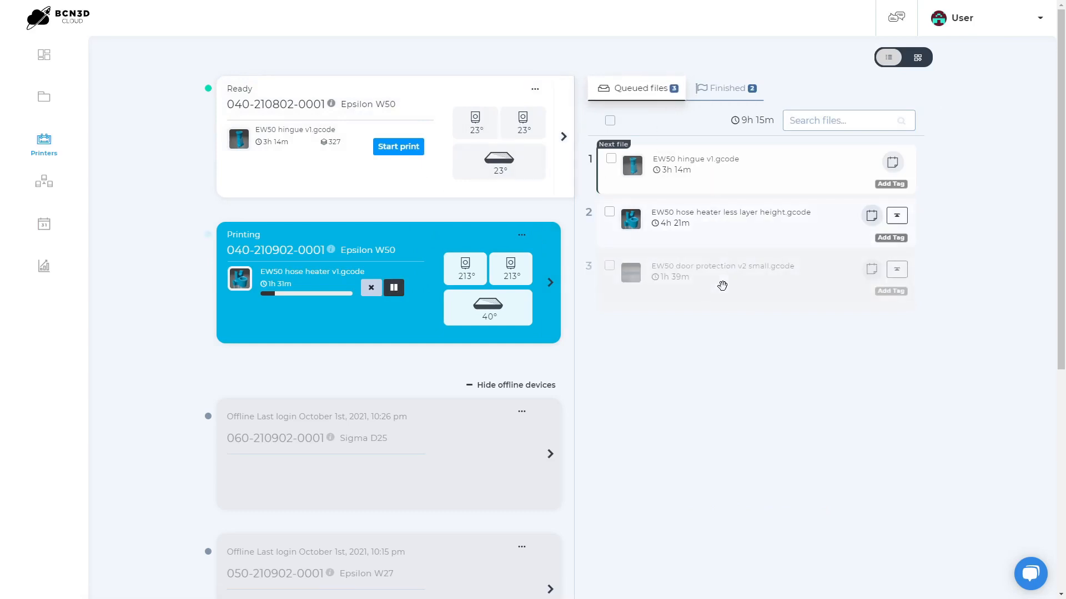
left_click(897, 215)
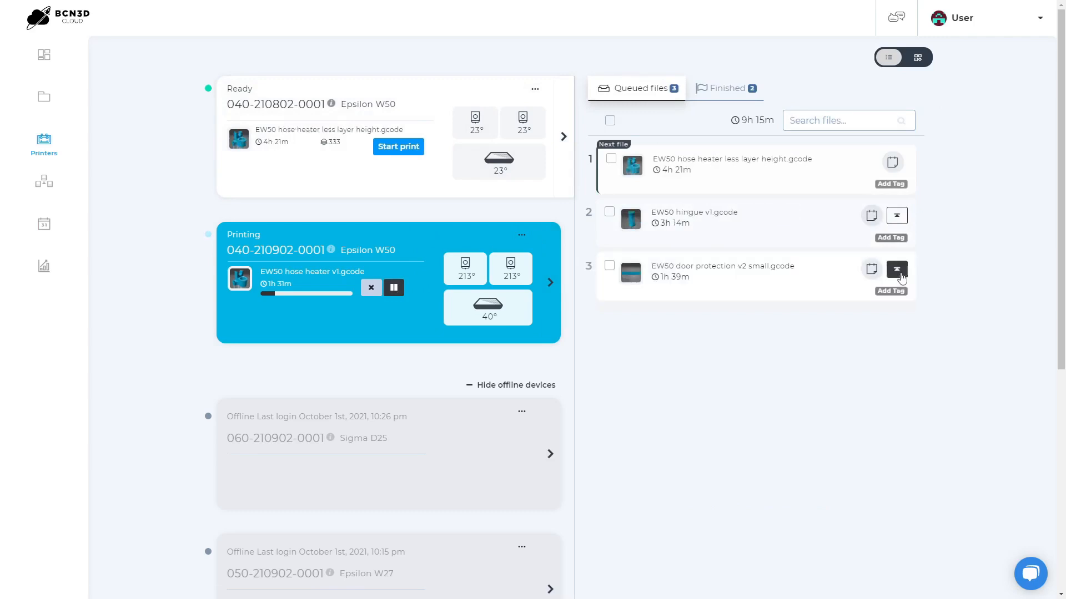
mouse_move(777, 254)
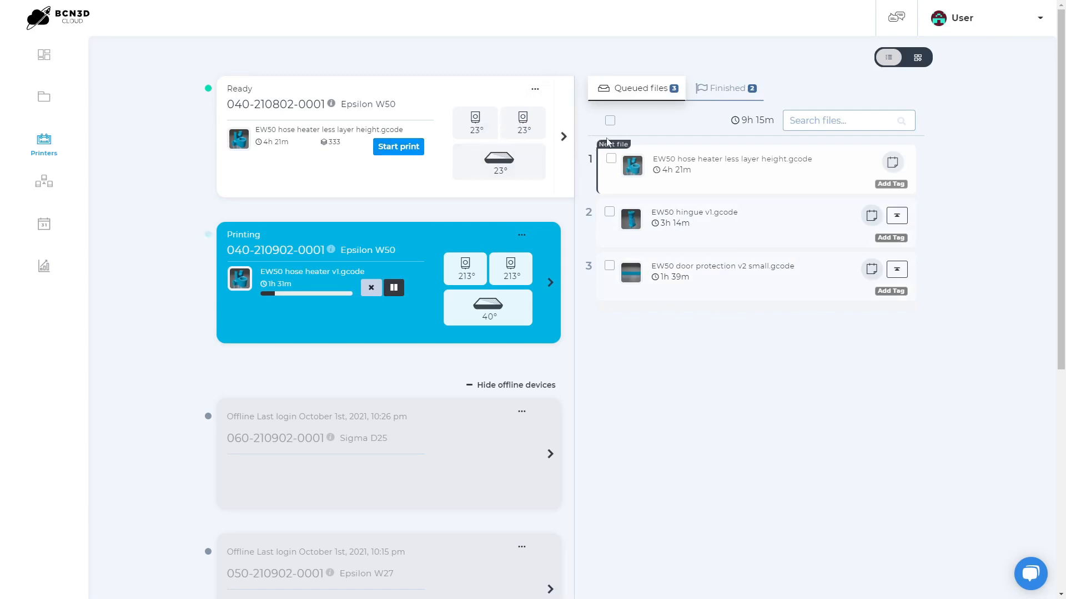
left_click(725, 88)
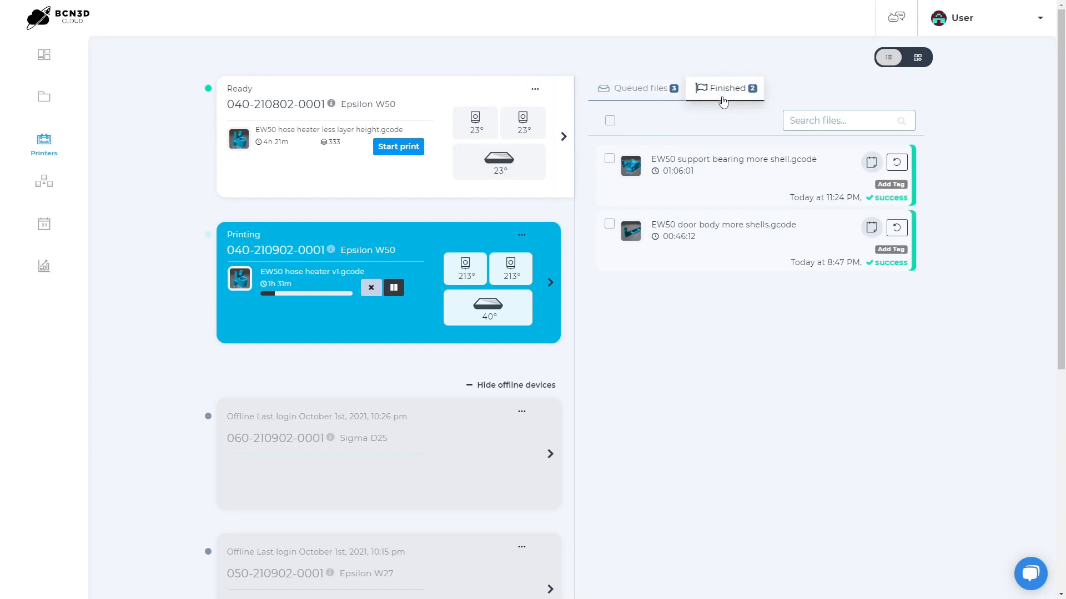
mouse_move(891, 185)
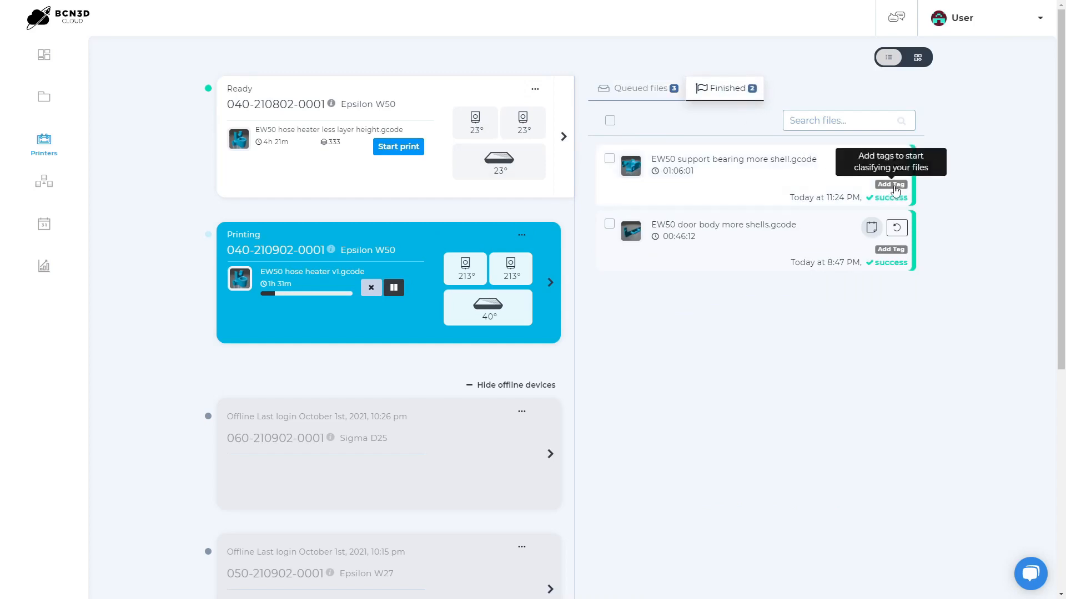
mouse_move(897, 162)
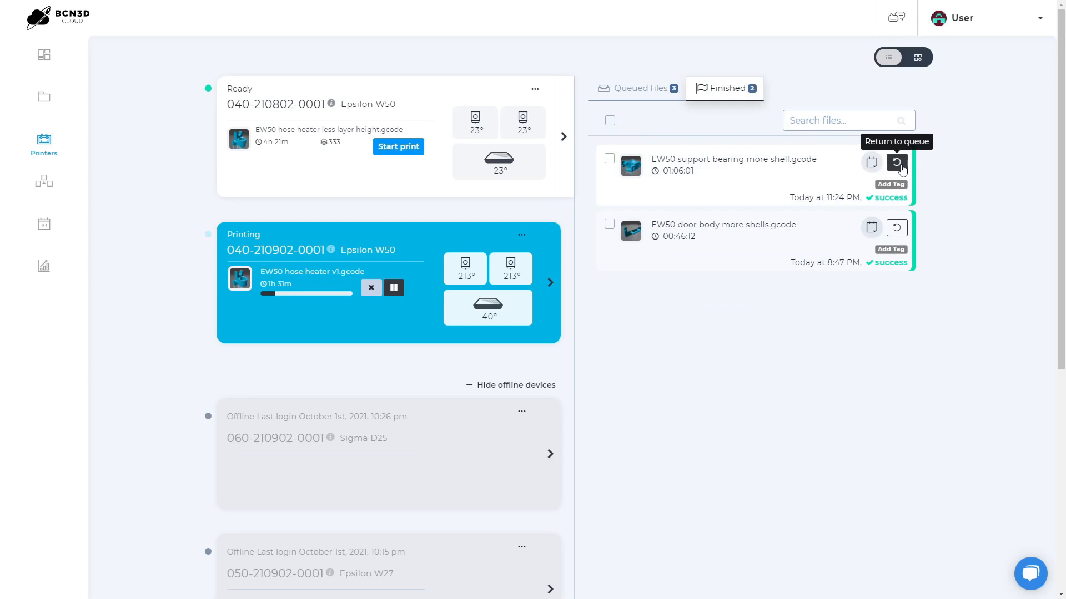
left_click(916, 57)
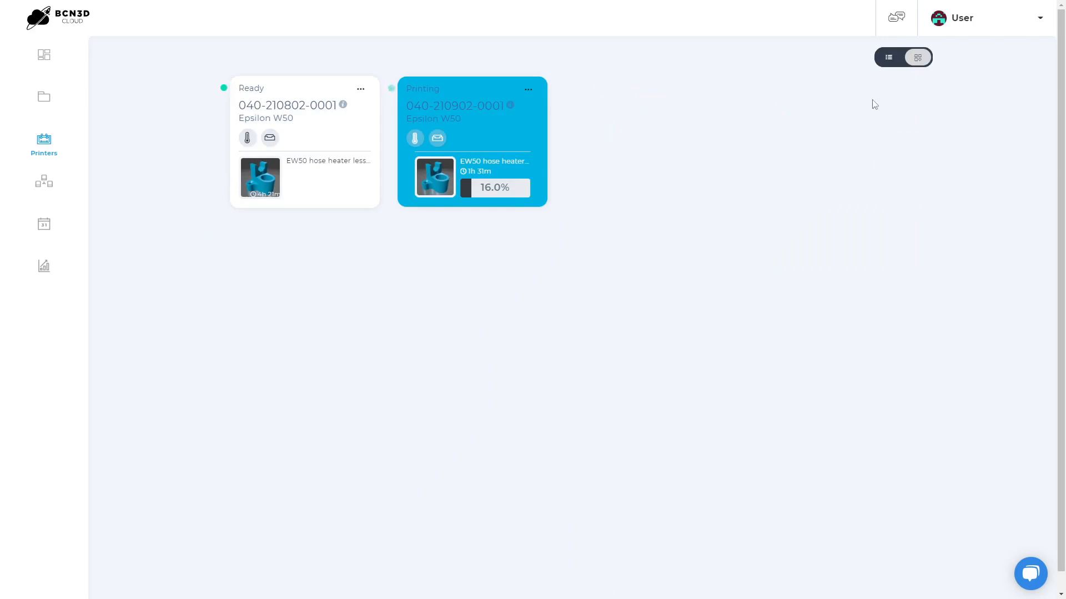
Open the Clusters page listing the six existing clusters.
left_click(44, 182)
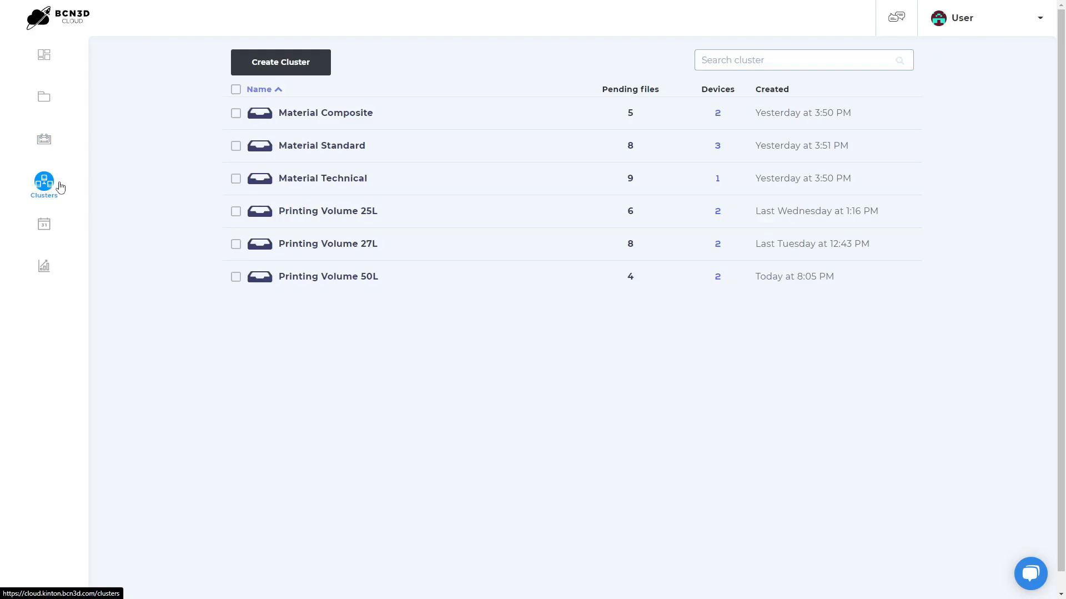
mouse_move(321, 145)
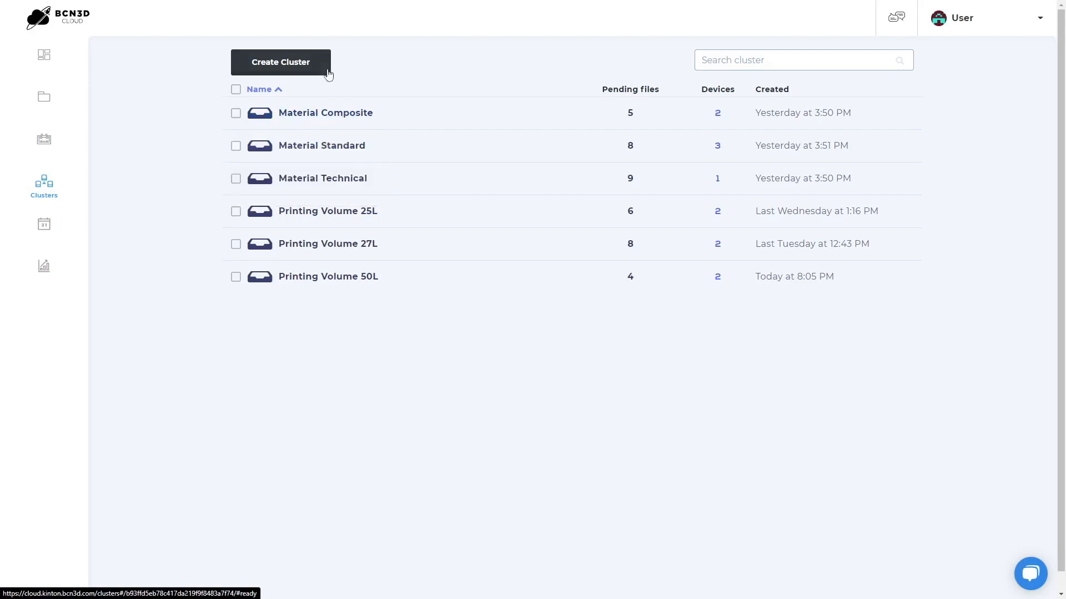
left_click(280, 61)
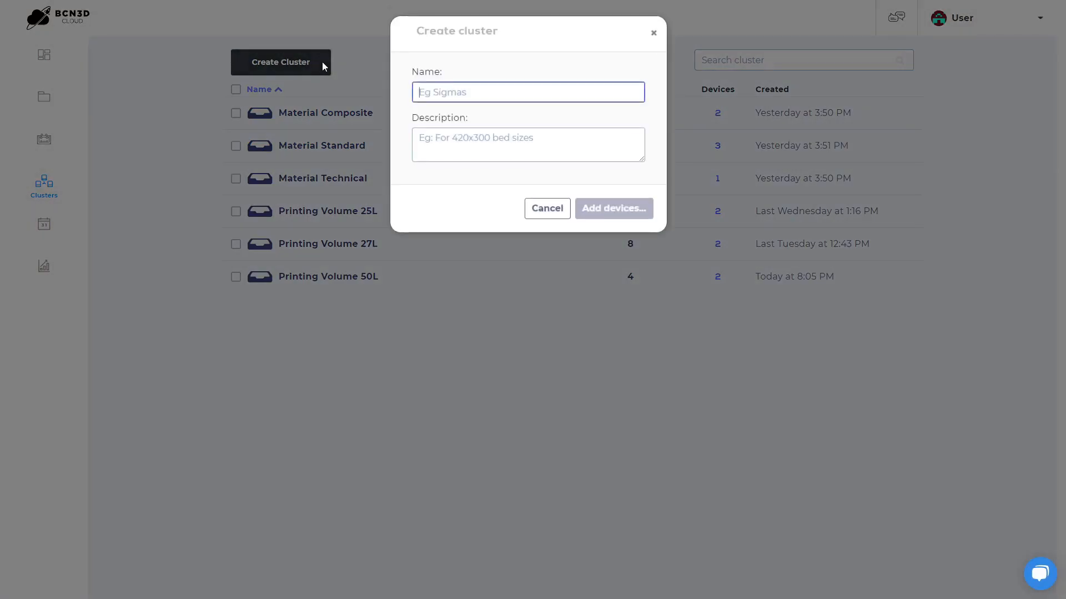
type("New Cluster")
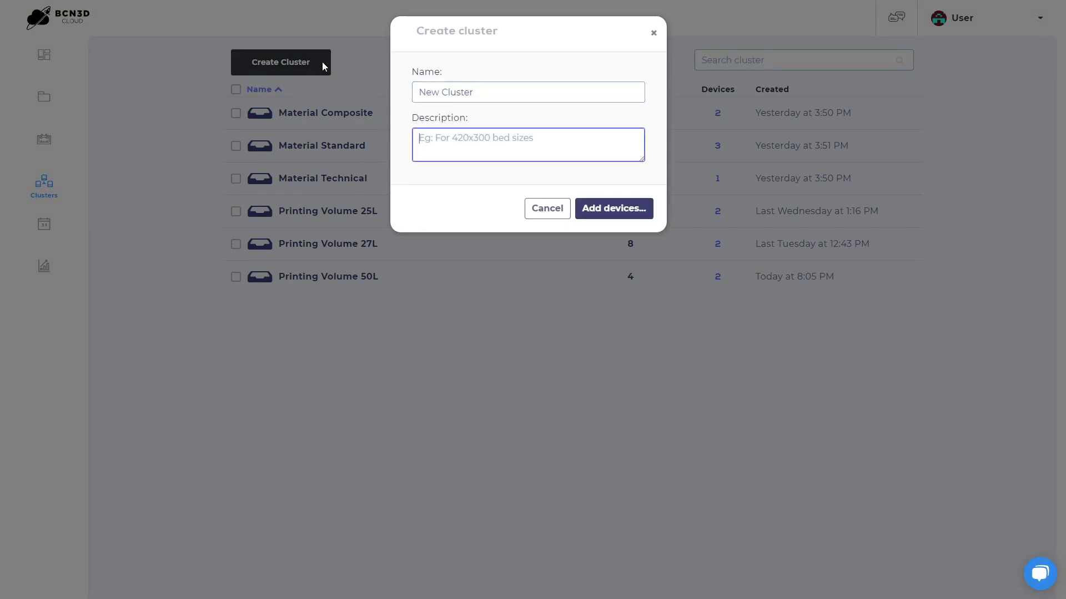
type("New cluster descri")
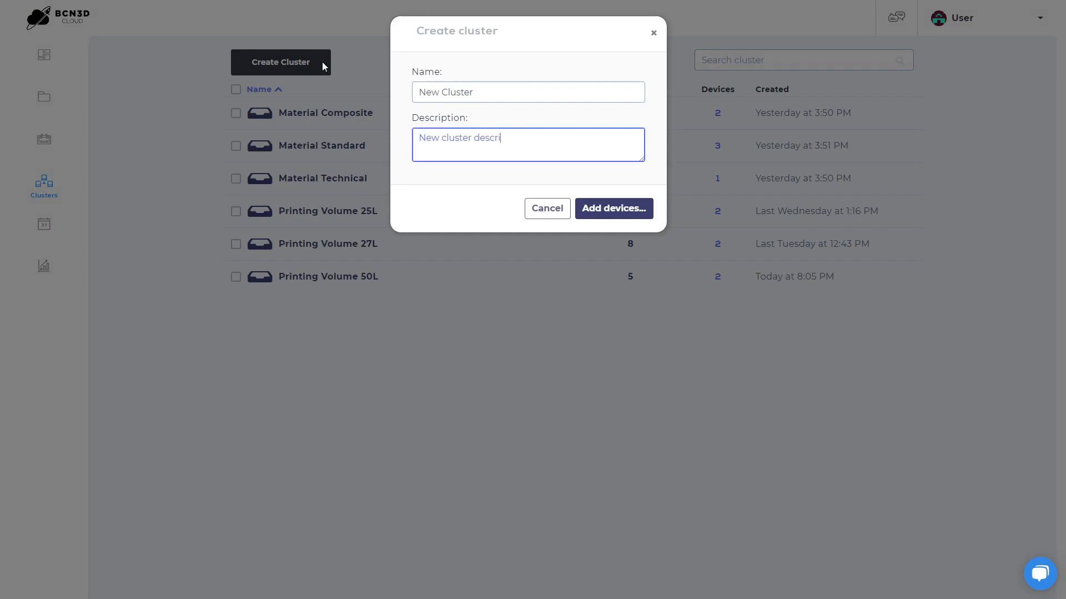
left_click(613, 208)
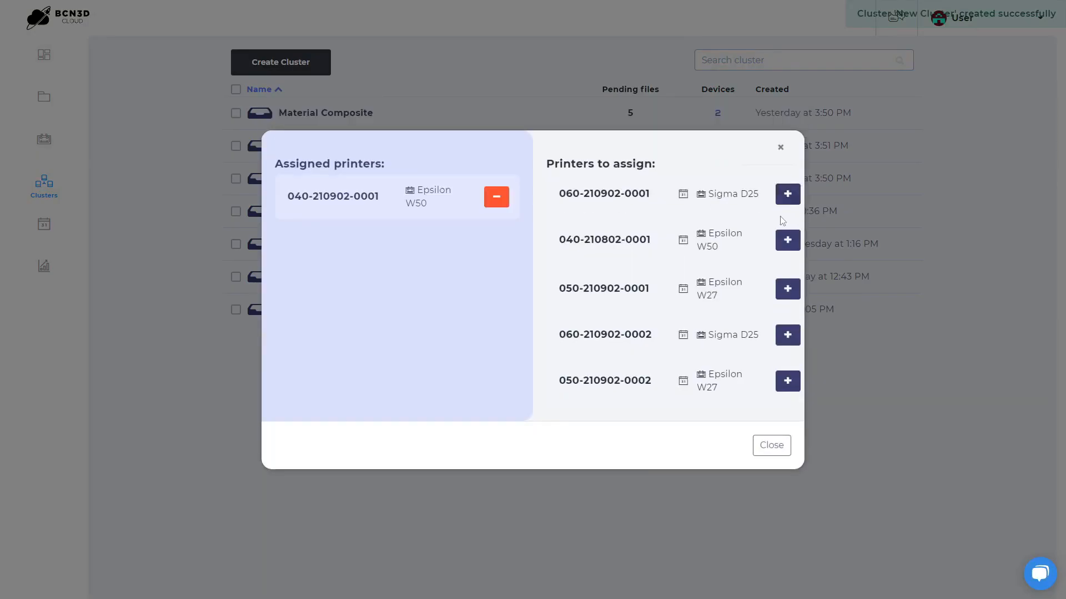
left_click(787, 239)
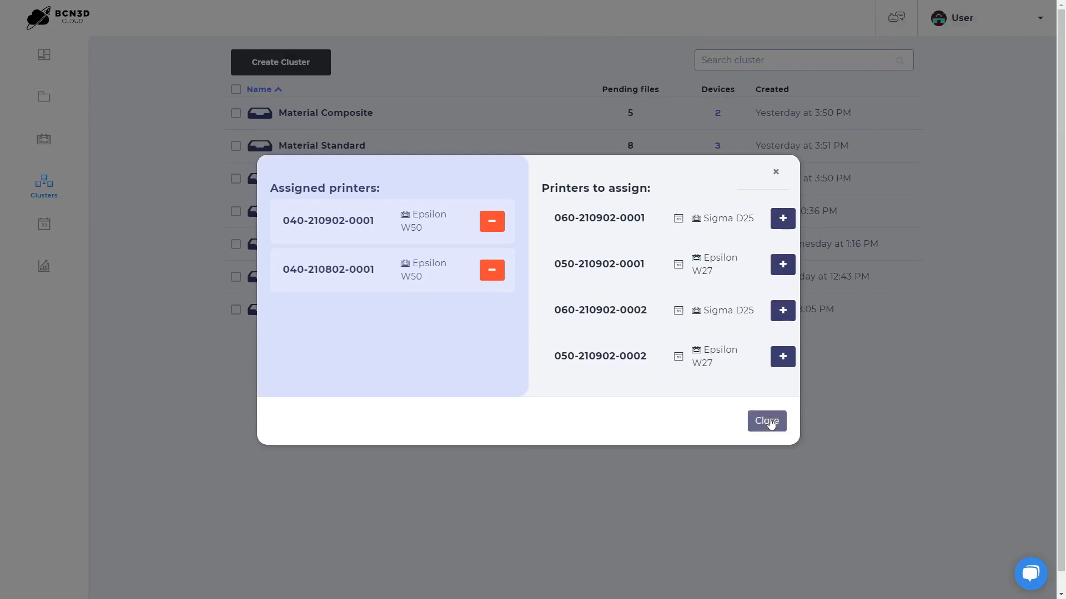
left_click(766, 421)
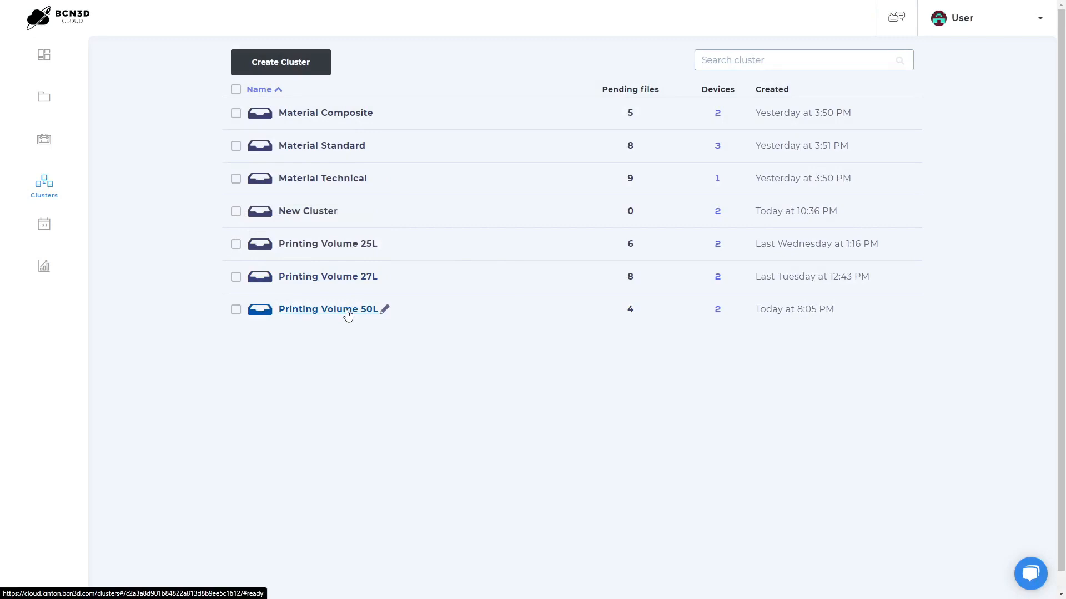
In Printing Volume 50L, move door protection to the end and return EW50 door body small.
left_click(327, 308)
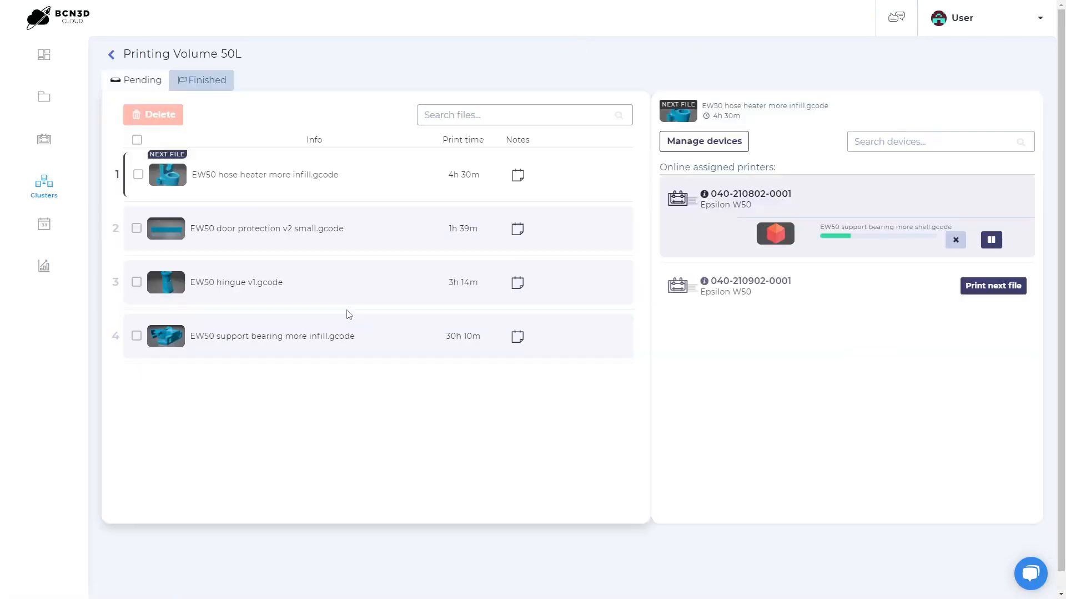
mouse_move(325, 291)
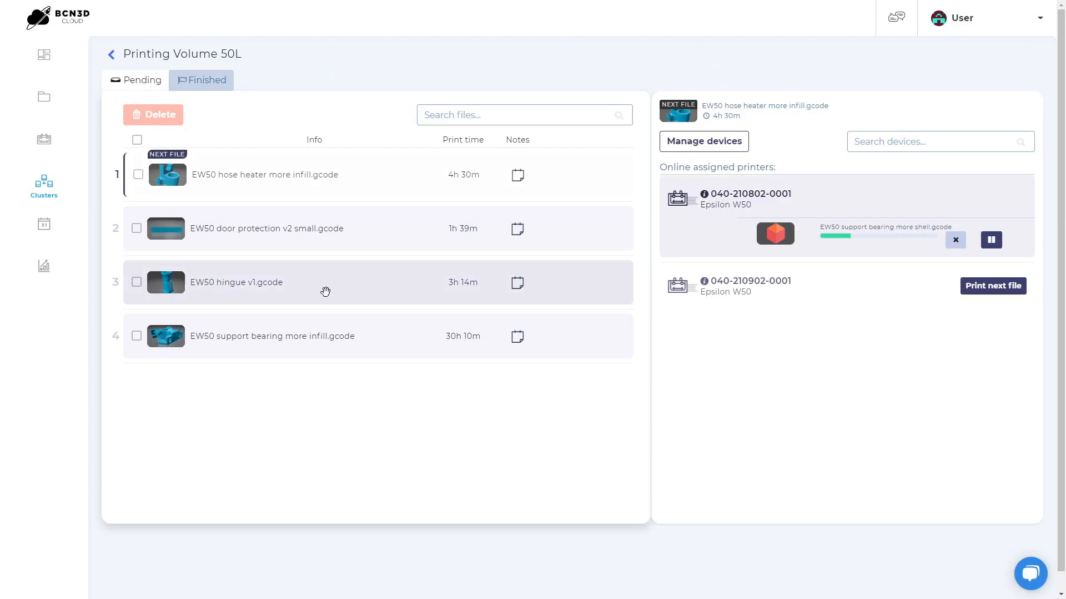
left_click_drag(325, 282, 325, 228)
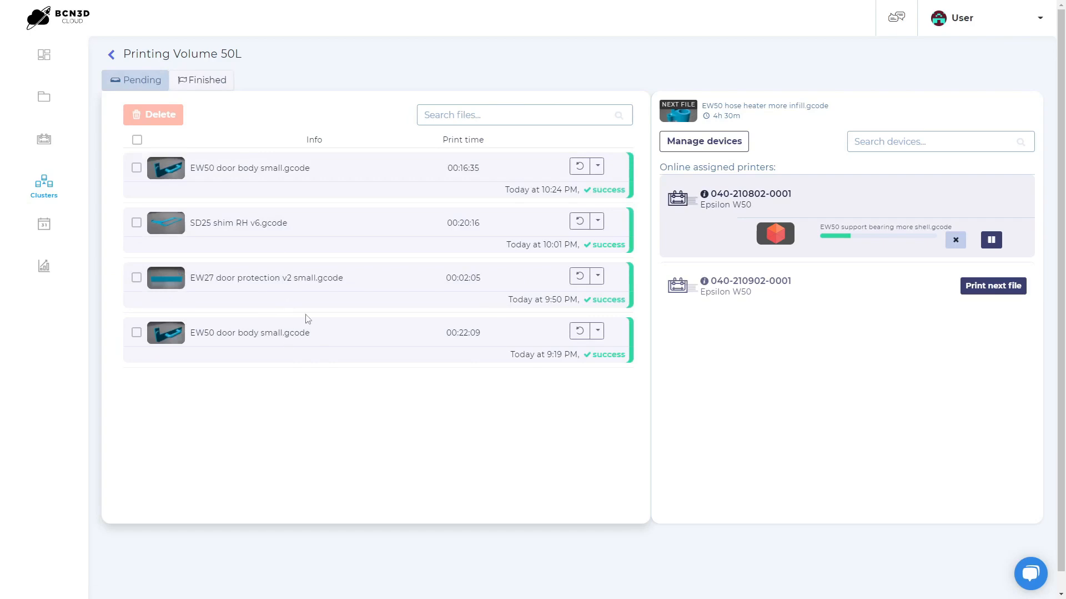
mouse_move(579, 166)
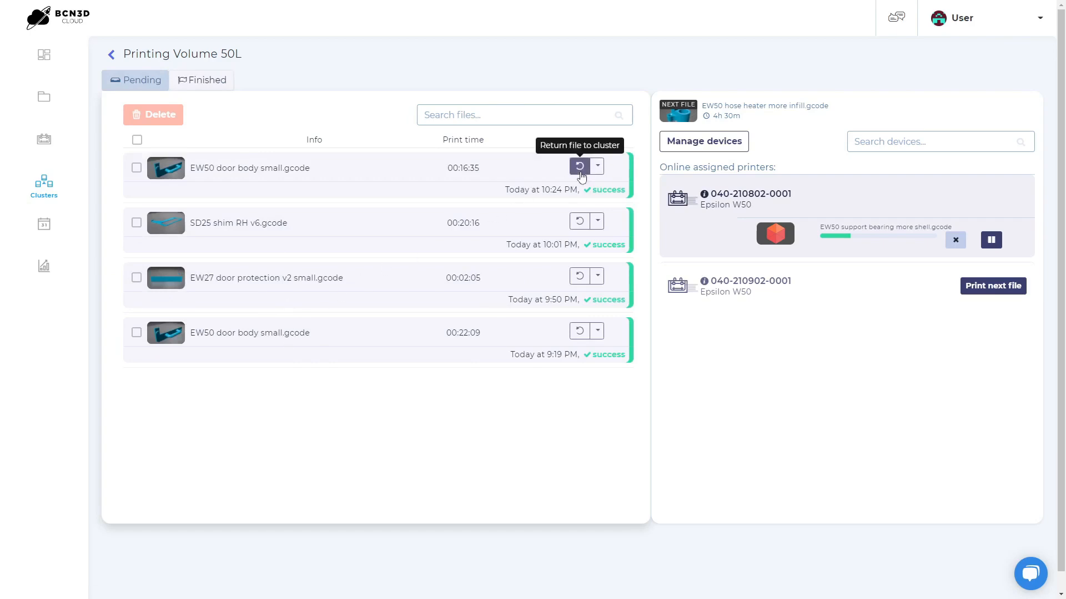
left_click(578, 167)
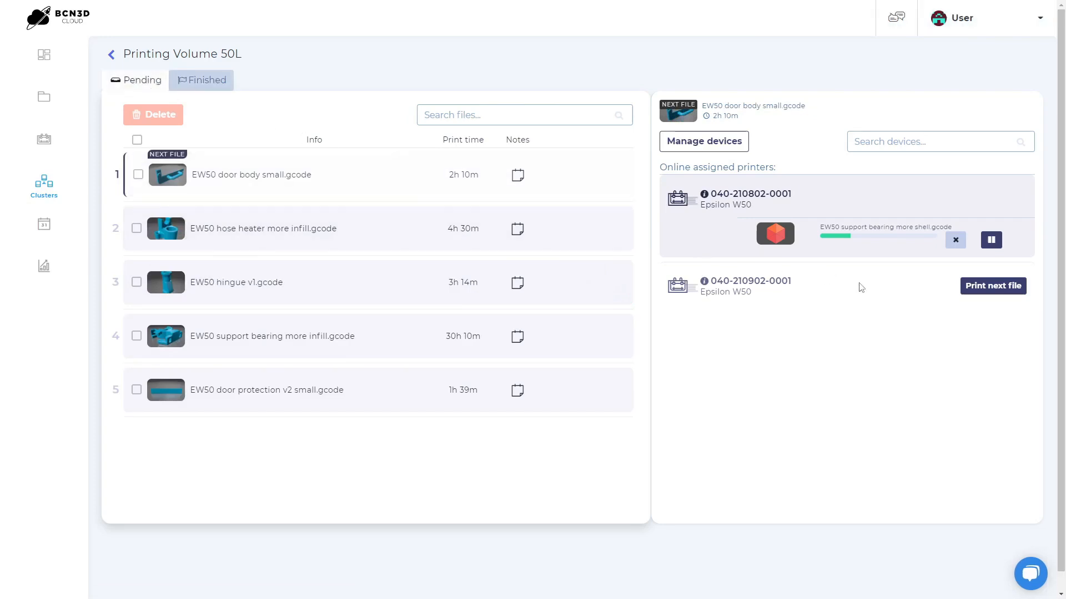
mouse_move(803, 219)
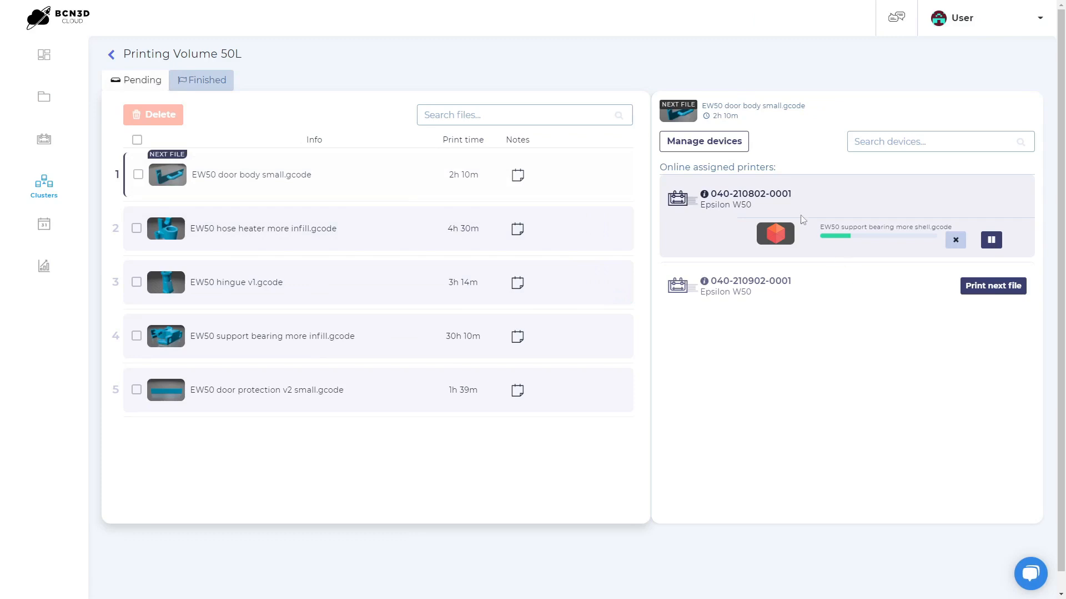
left_click(702, 142)
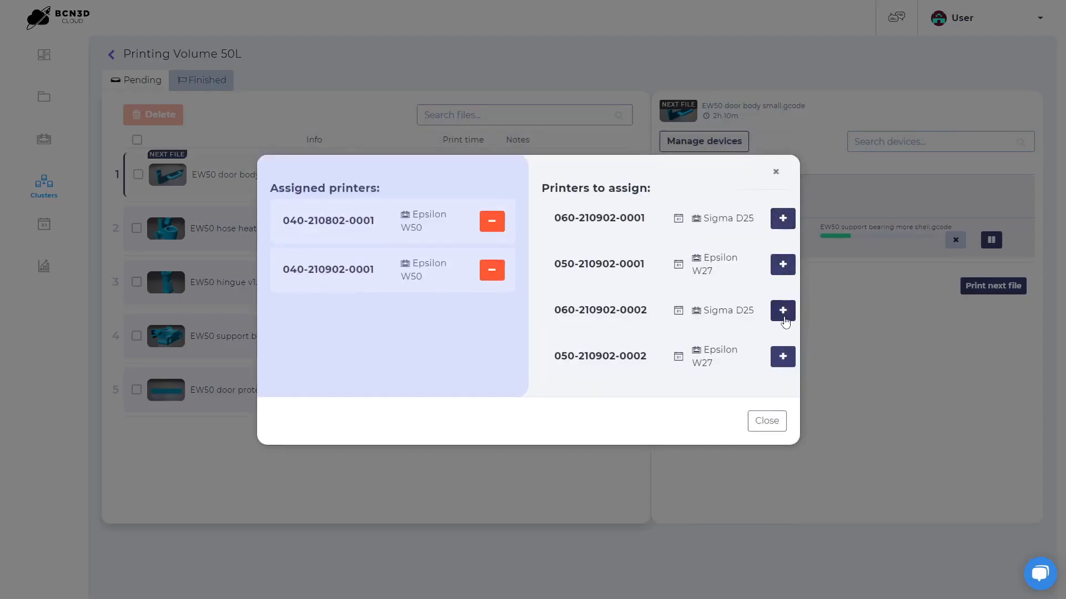
left_click(781, 311)
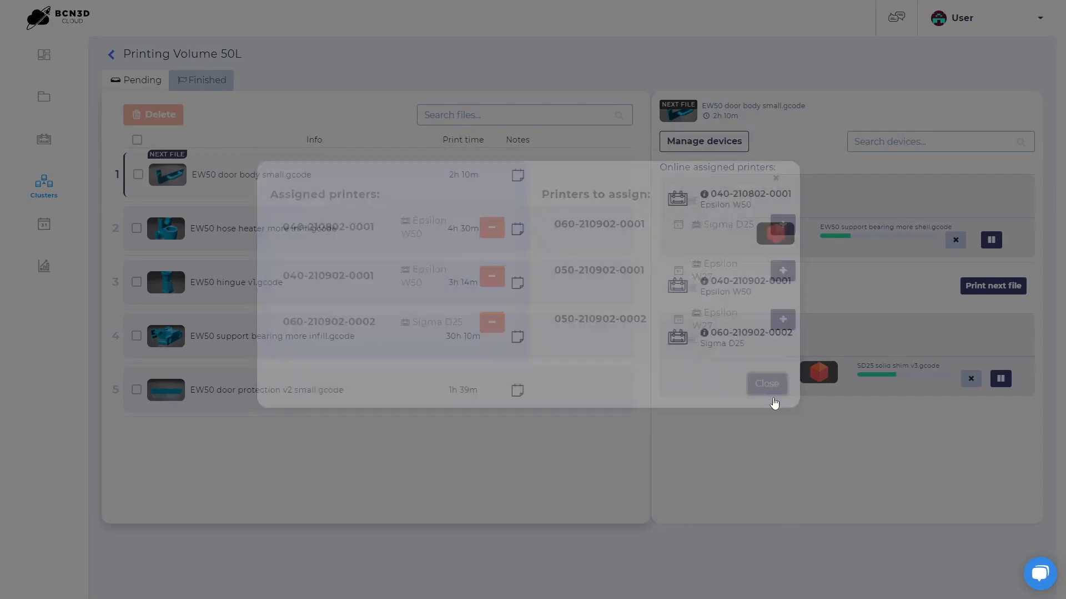
left_click(766, 384)
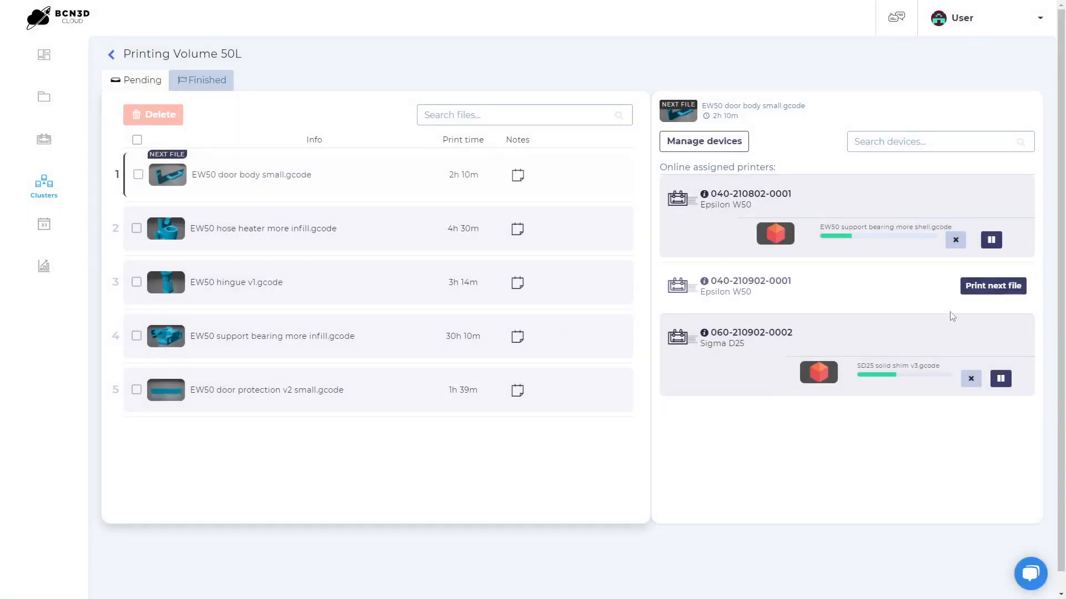
mouse_move(992, 286)
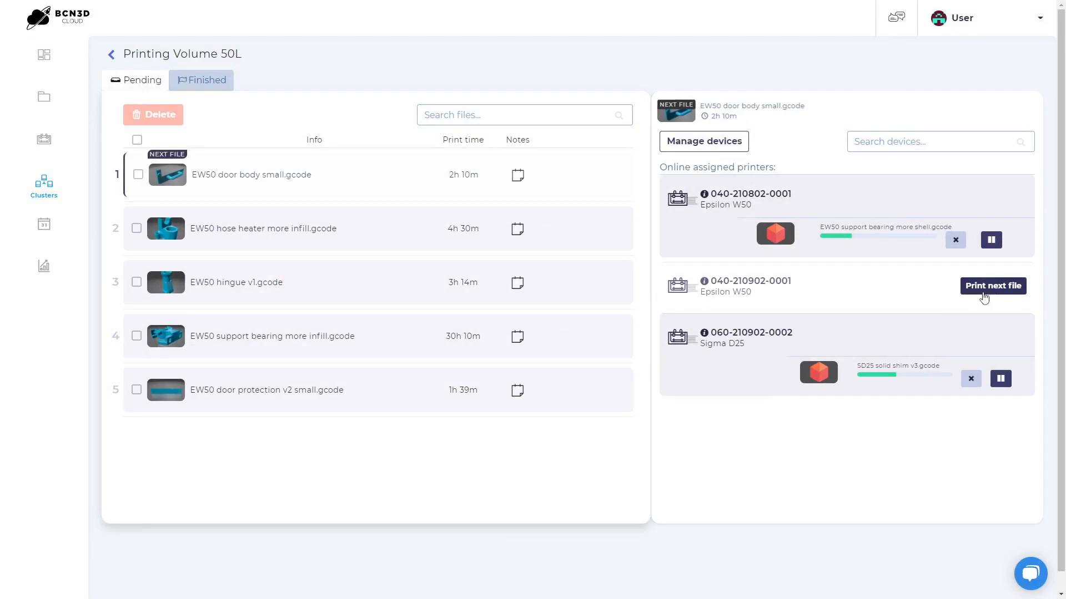
left_click(992, 285)
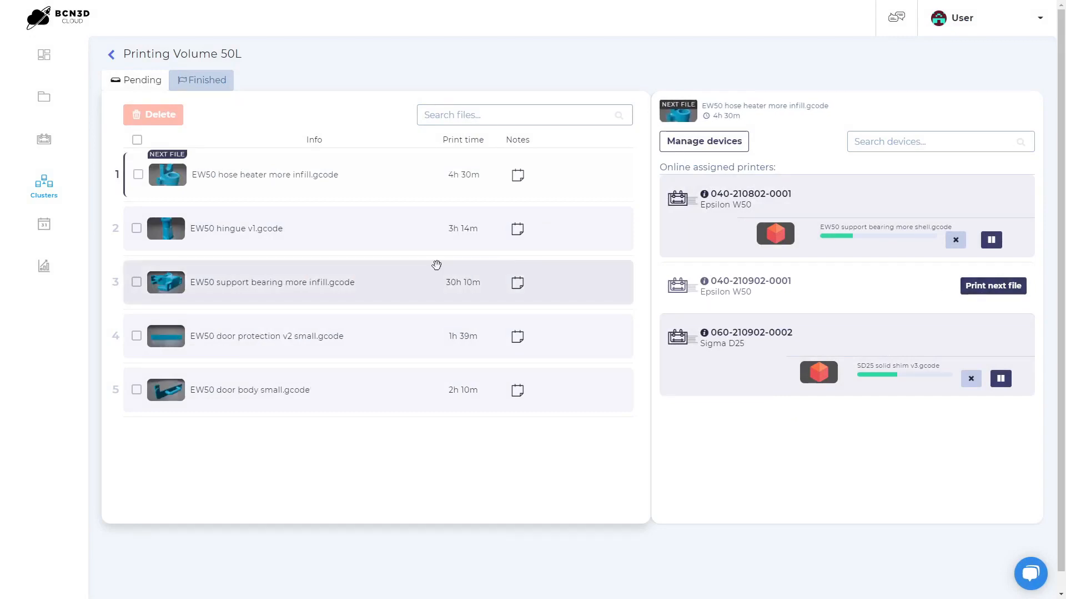
left_click(43, 223)
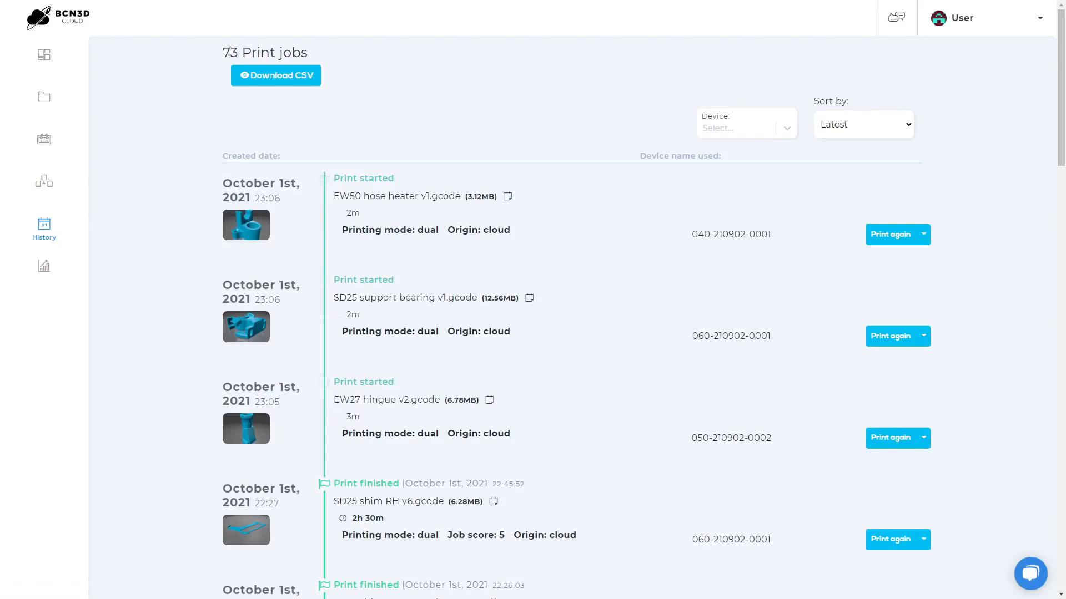
mouse_move(317, 54)
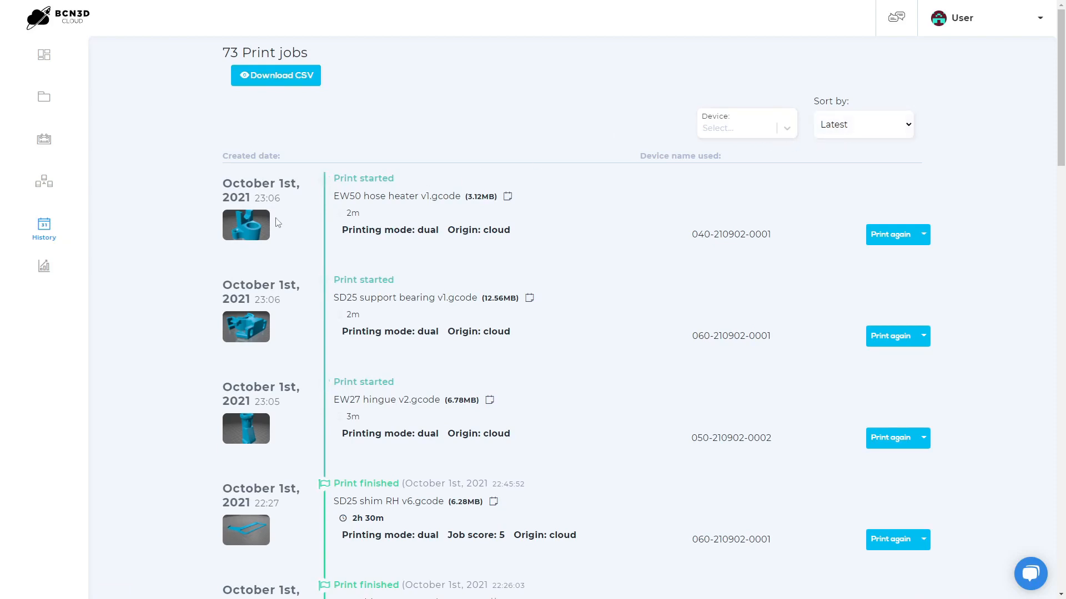
mouse_move(417, 197)
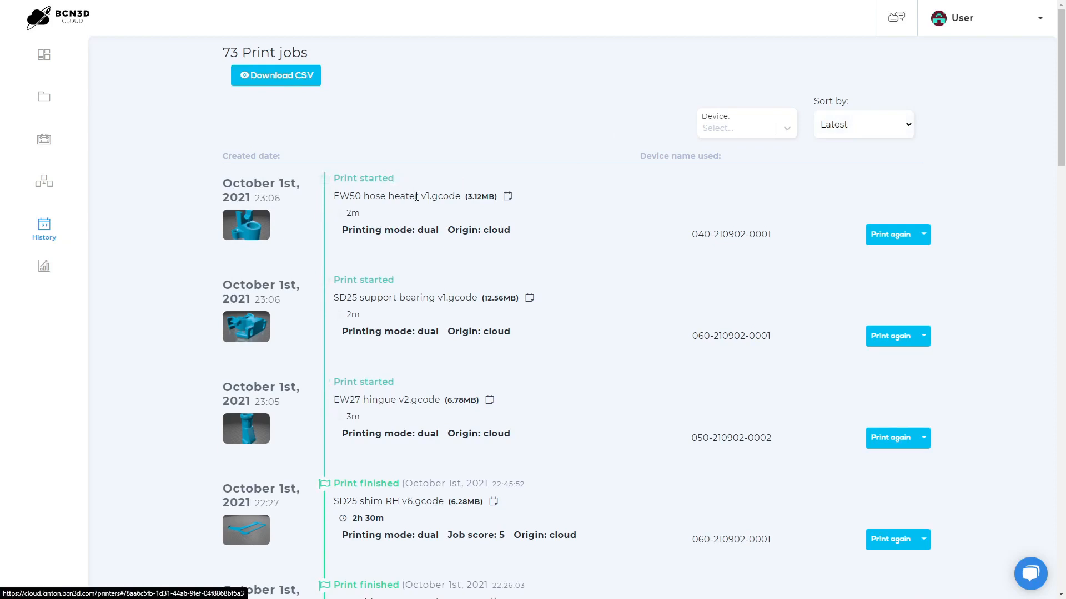
mouse_move(506, 197)
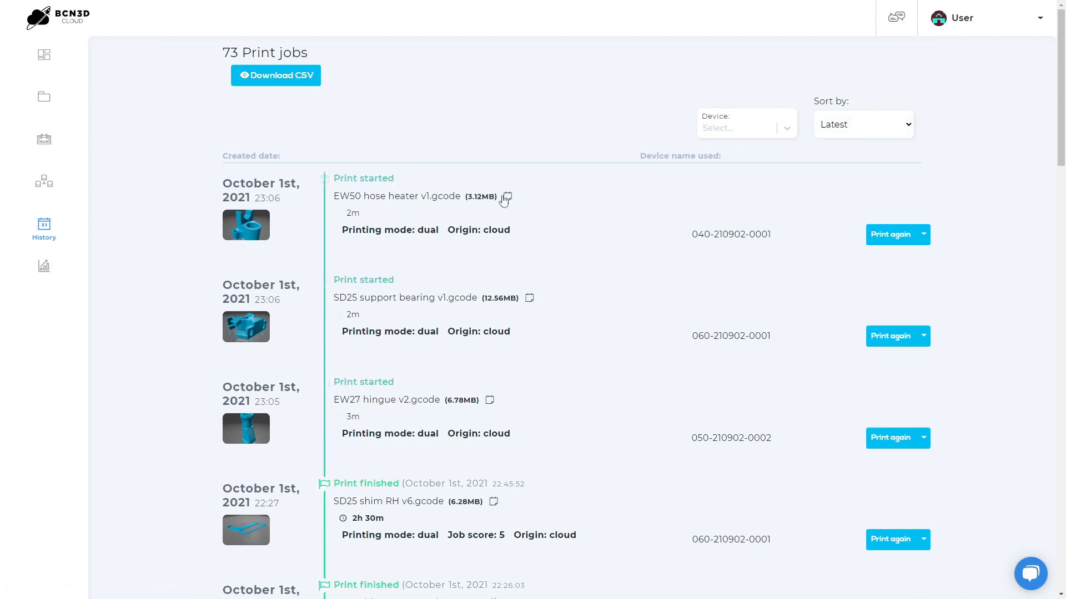
mouse_move(506, 197)
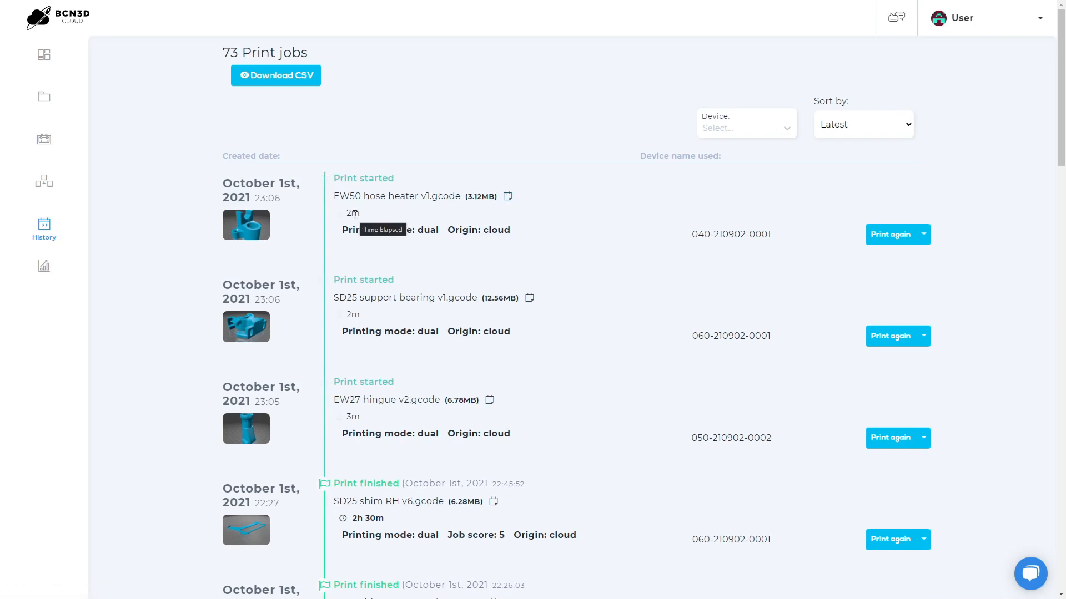
mouse_move(727, 248)
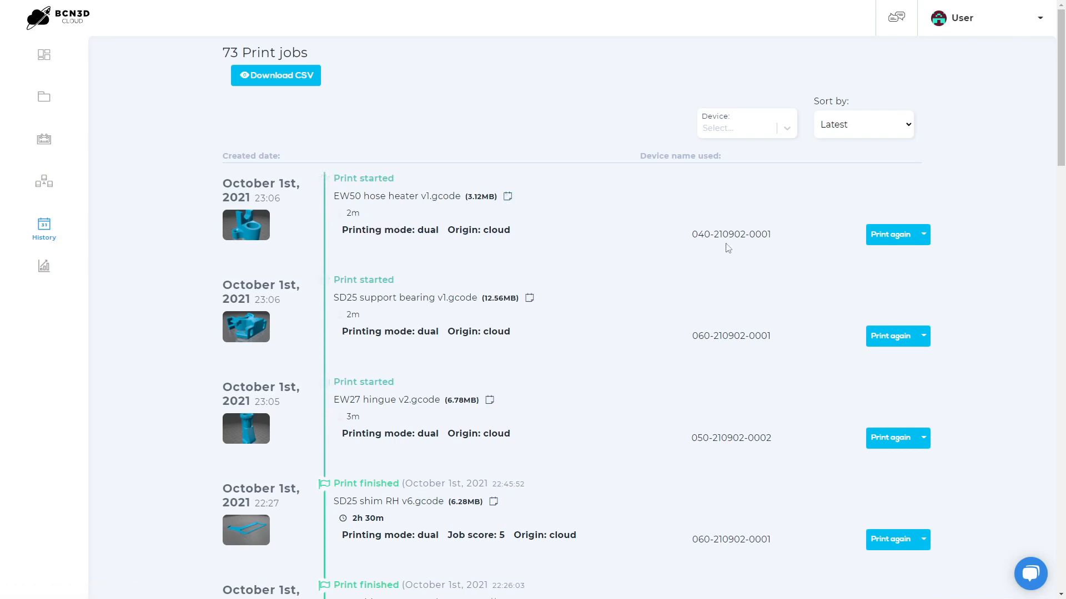
mouse_move(825, 250)
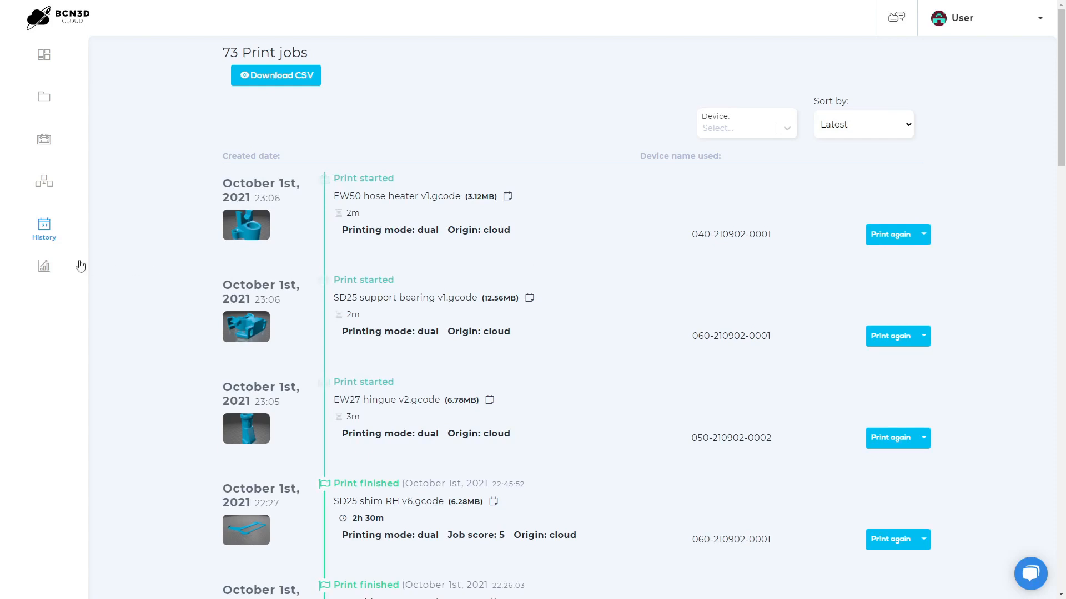
After reviewing the 73 print jobs, open the Statistics page.
left_click(43, 266)
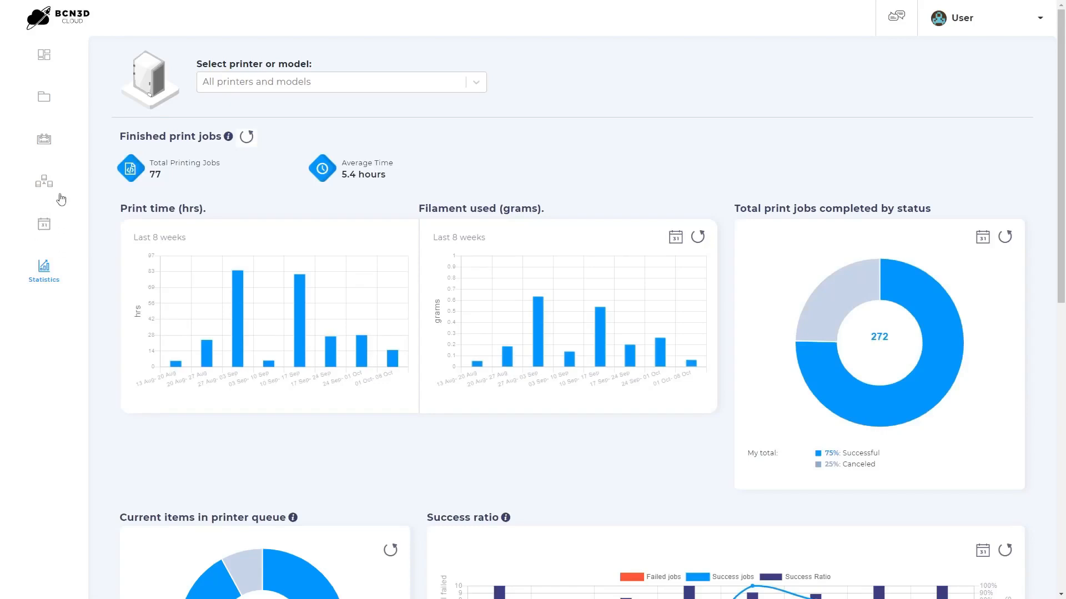
Filter the statistics by F03 - TPLA-TPLA, then by F02 - PET-Gx2.
left_click(339, 81)
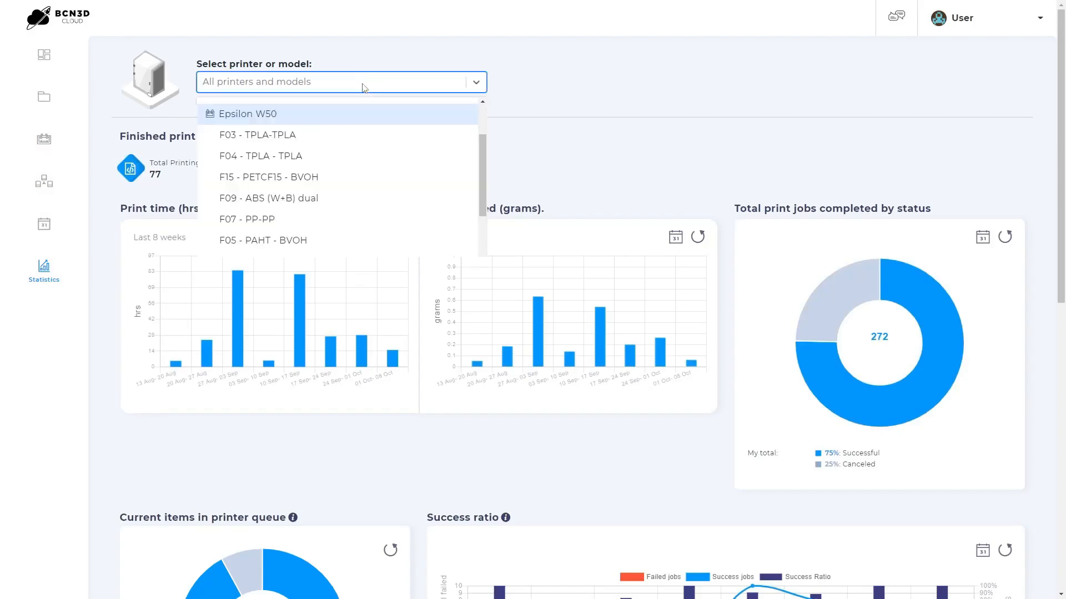
mouse_move(364, 134)
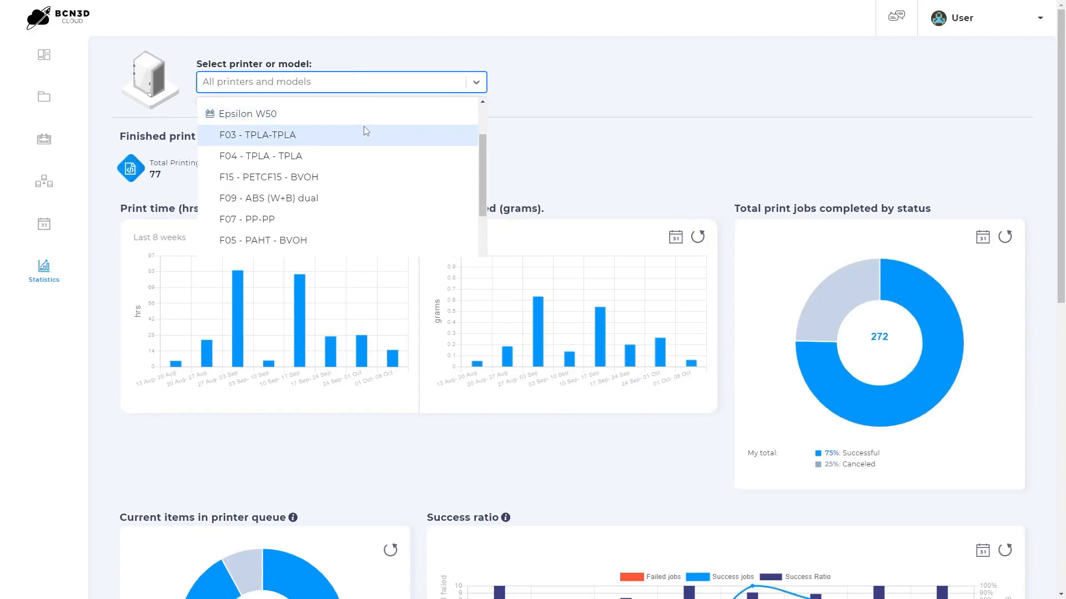
left_click(257, 135)
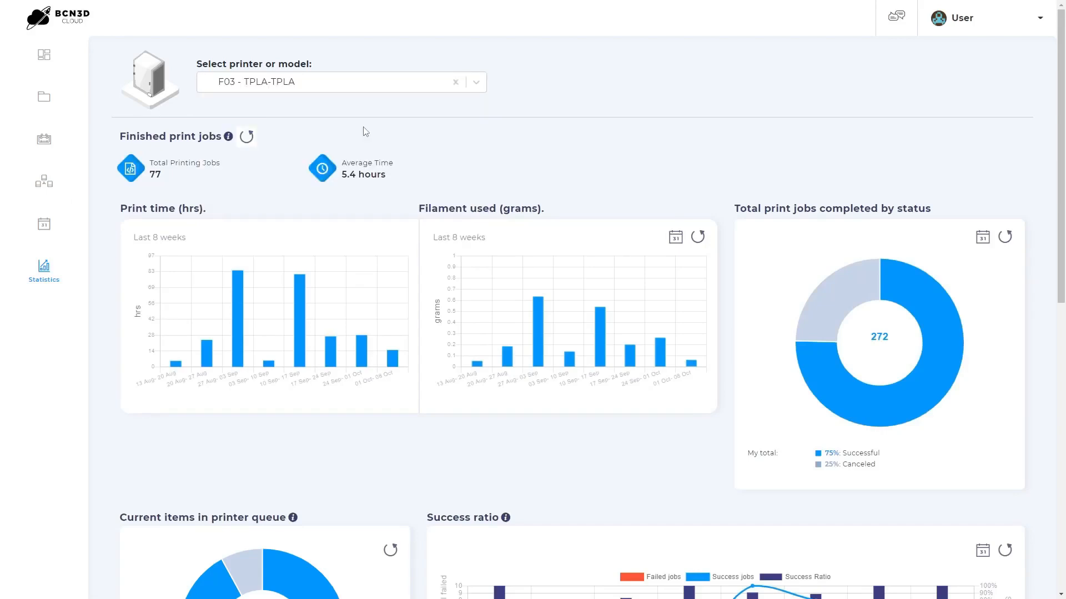
mouse_move(944, 211)
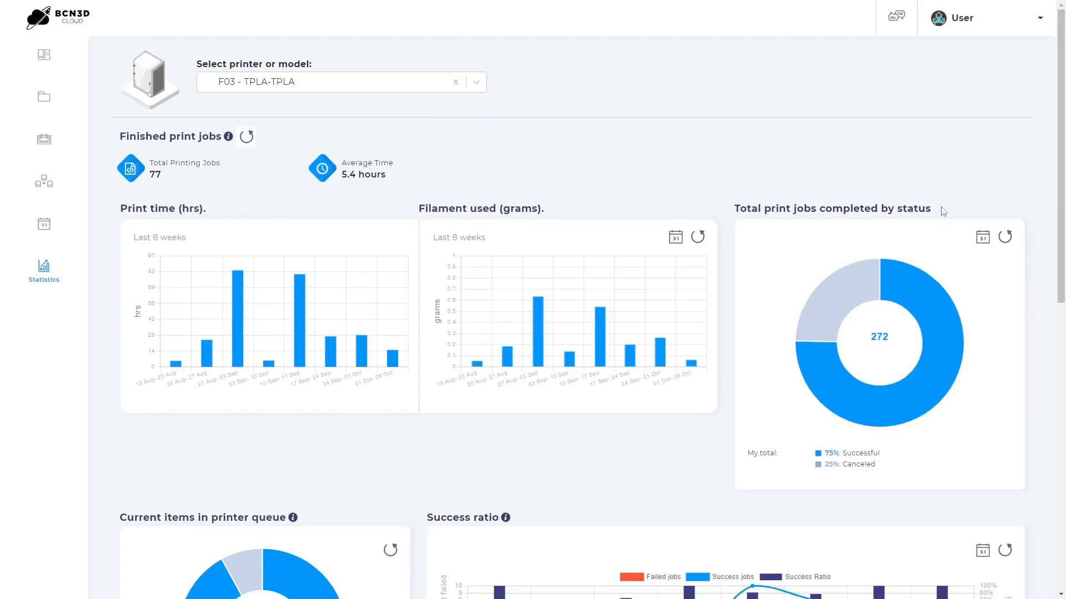
mouse_move(1004, 237)
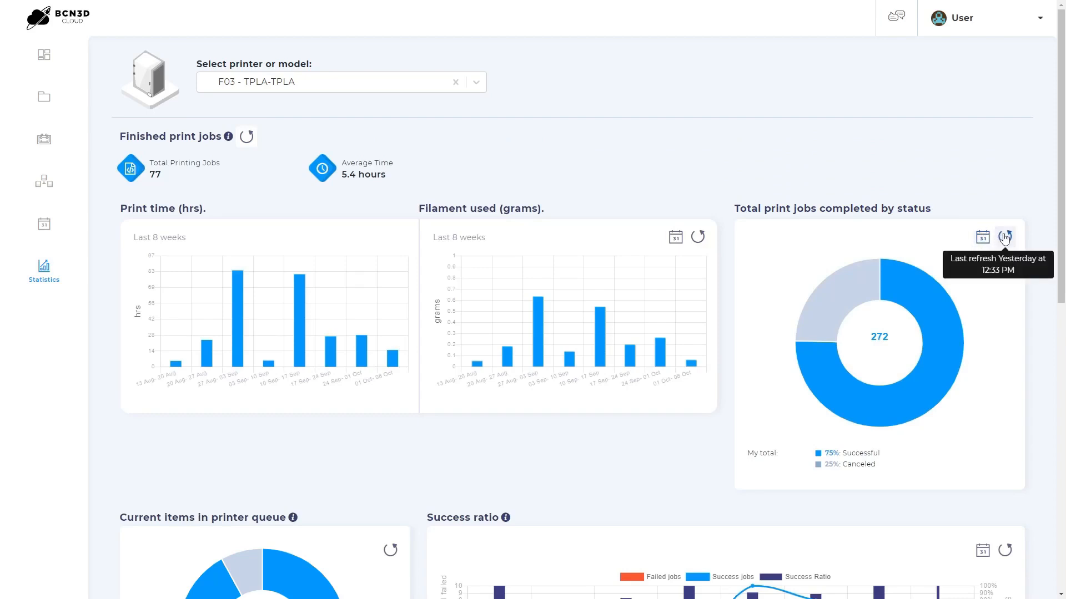
left_click(339, 81)
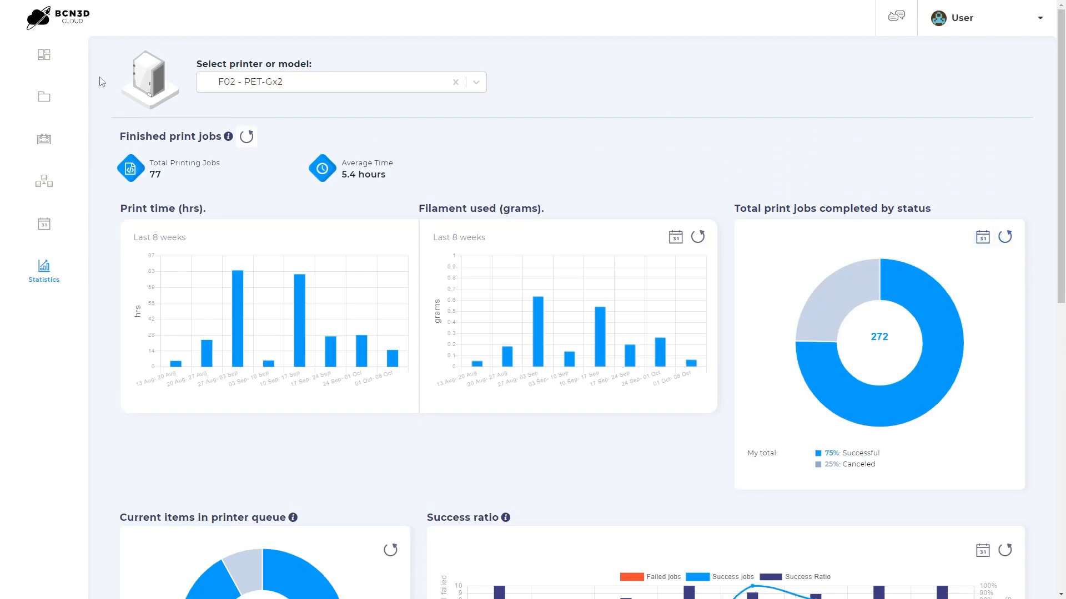
scroll("down", 3)
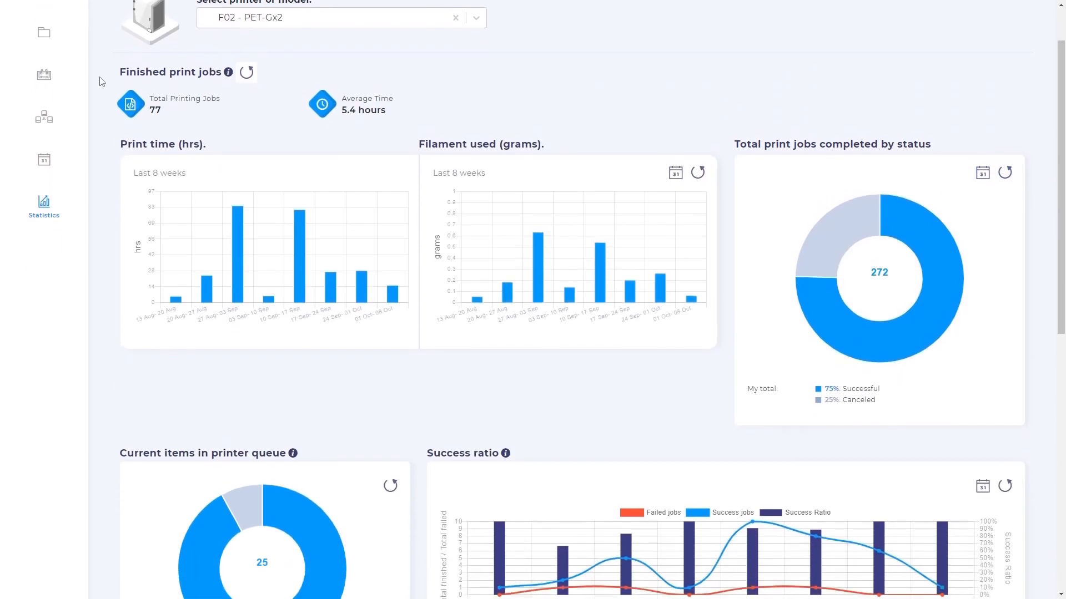
scroll("down", 3)
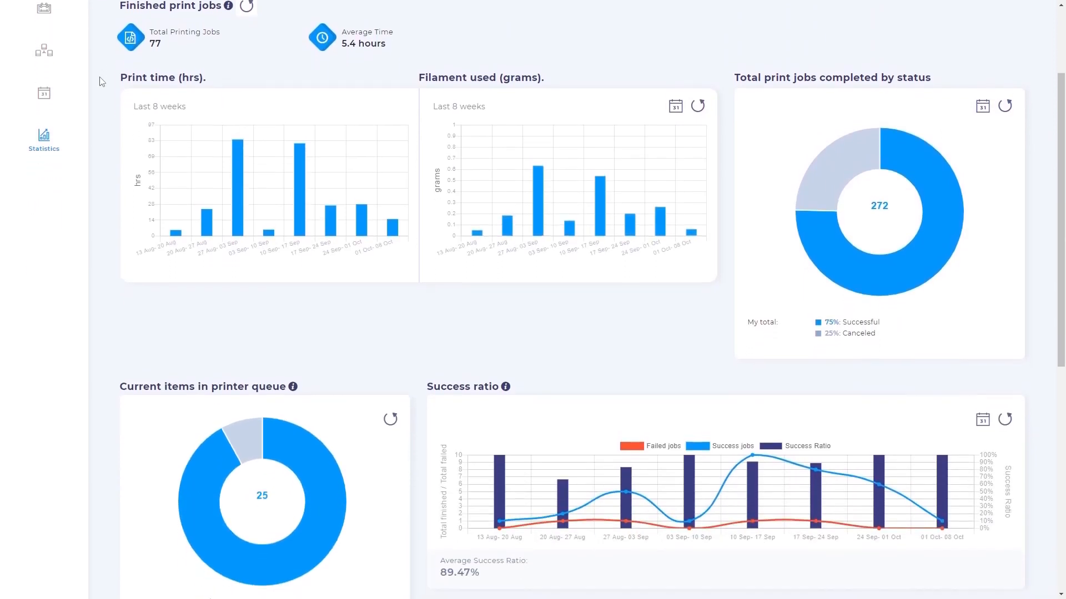
scroll("down", 3)
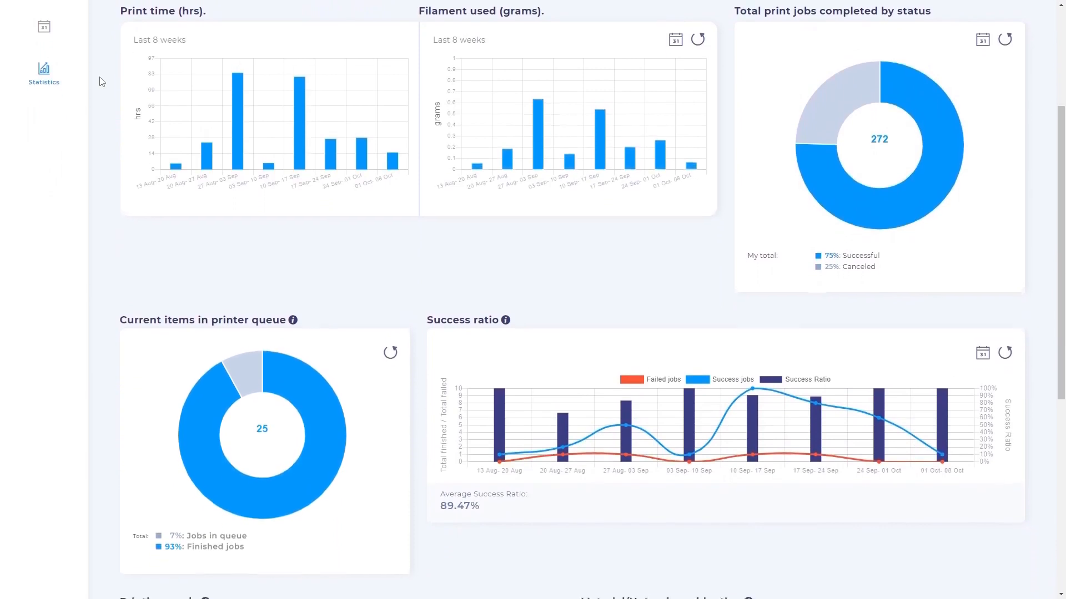
scroll("down", 3)
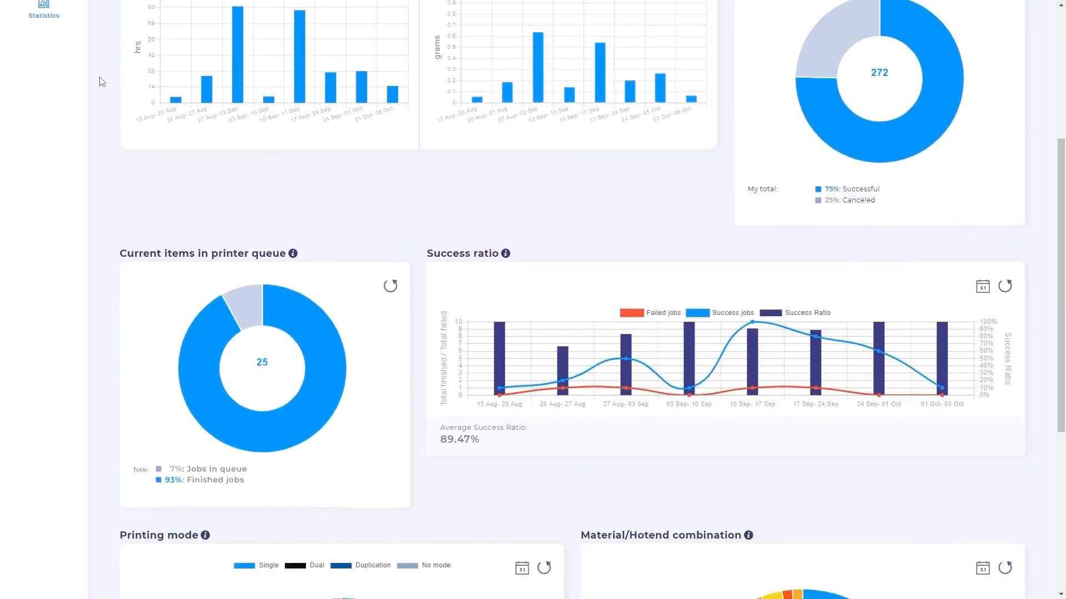
scroll("down", 3)
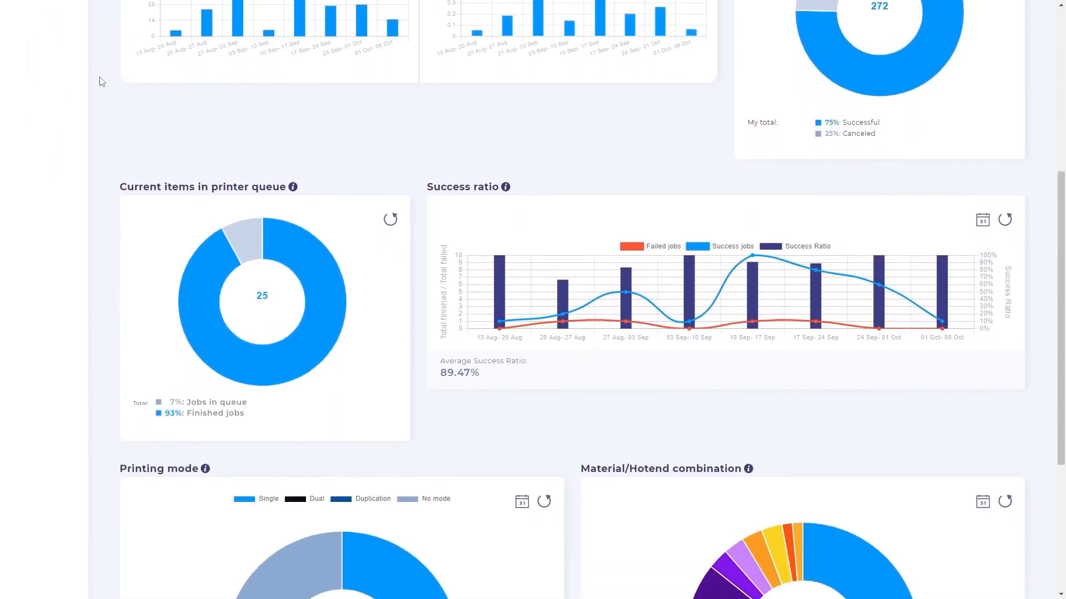
scroll("down", 3)
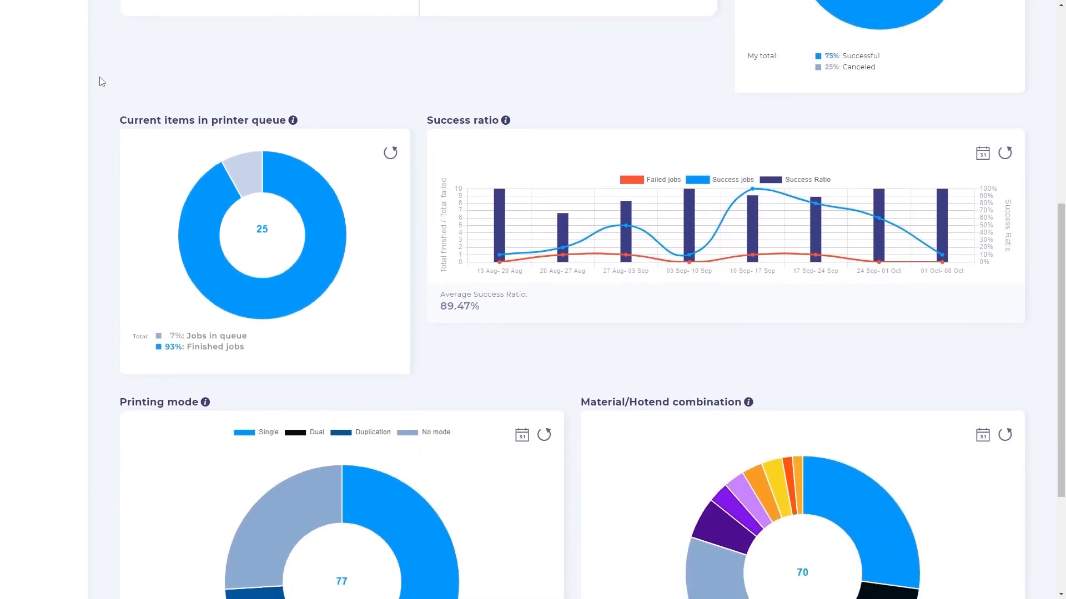
scroll("down", 3)
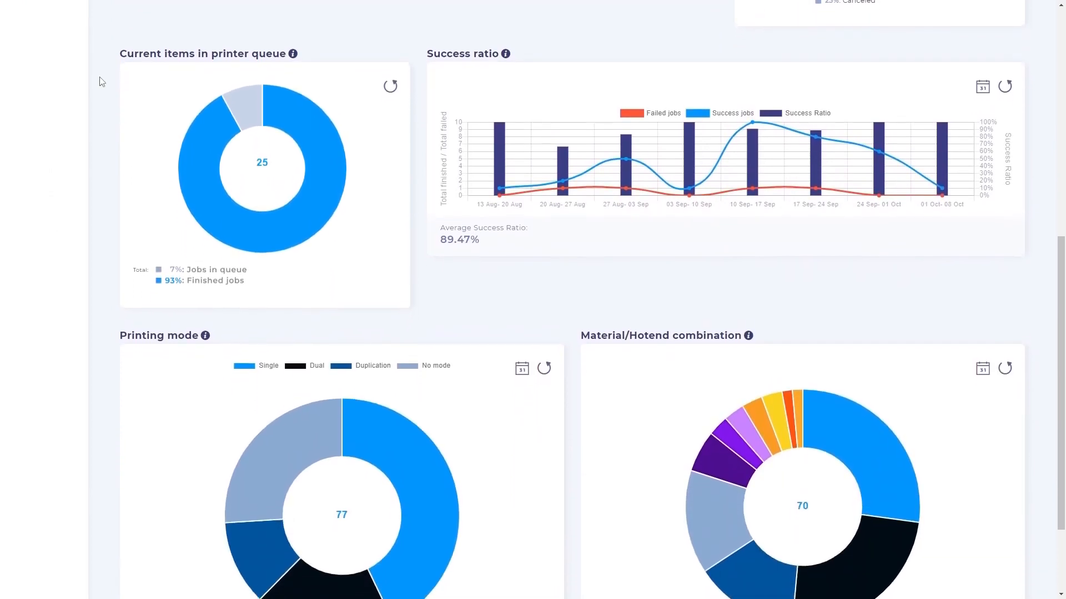